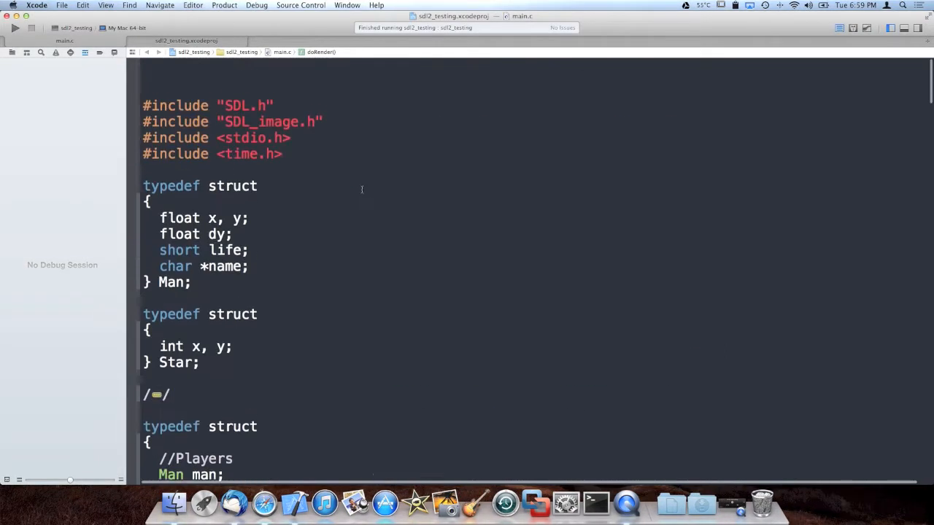
- Scroll down through main.c past the SDL includes and the Man and Star structs
scroll("down", 3)
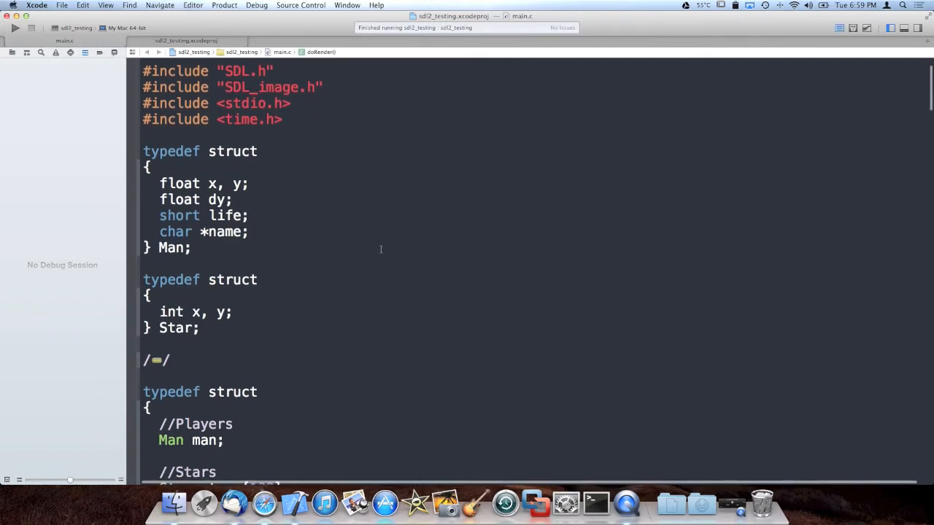
scroll("down", 3)
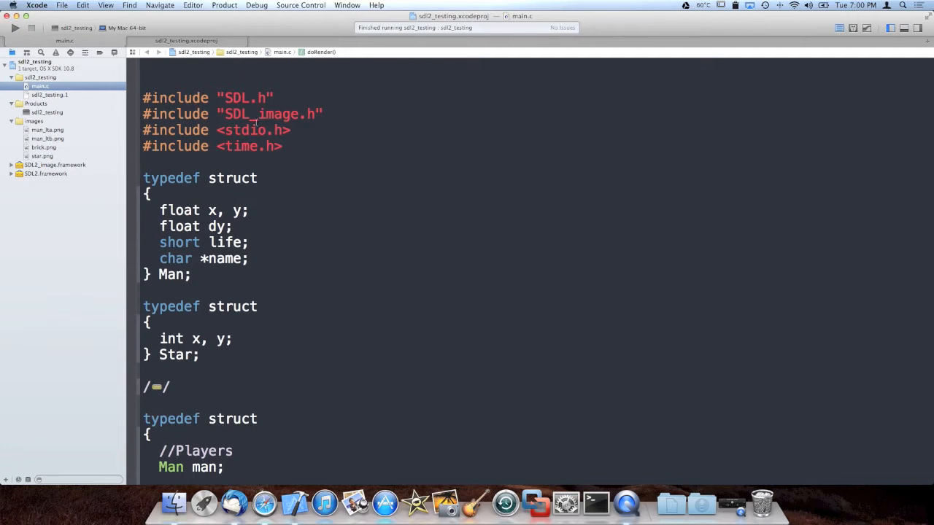
mouse_move(135, 104)
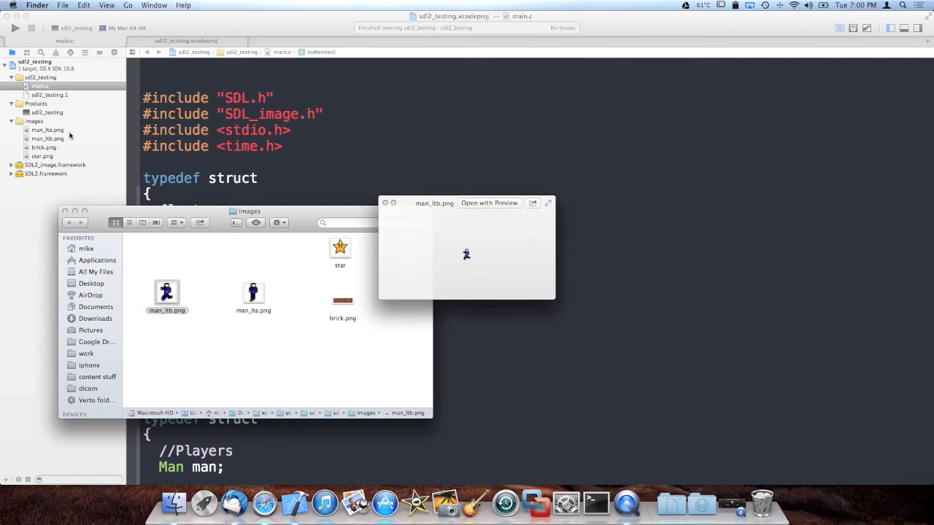
- Preview the star and brick sprite images in the Finder images folder
left_click(253, 293)
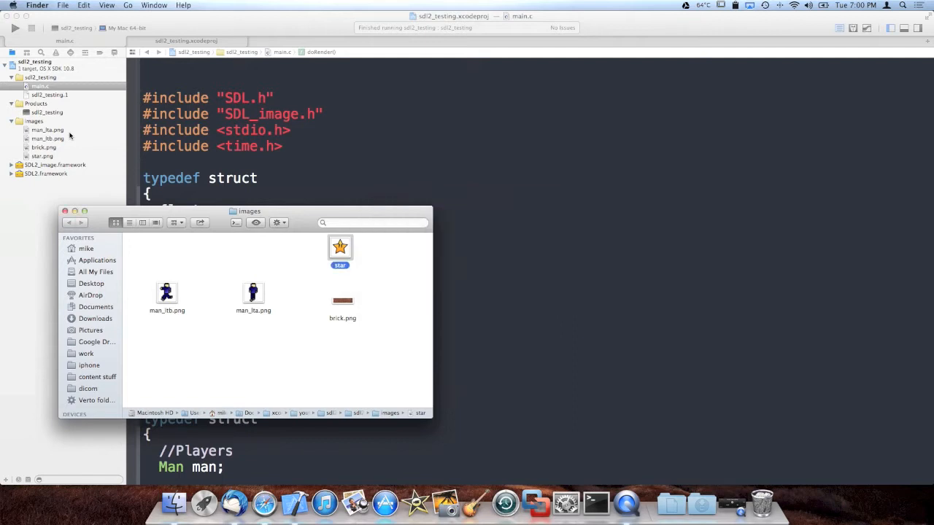
left_click(166, 295)
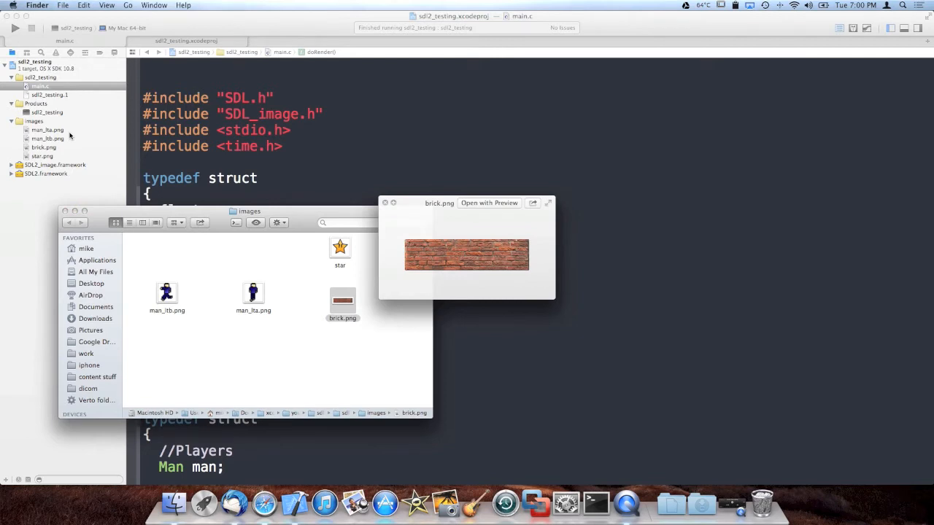
left_click(383, 203)
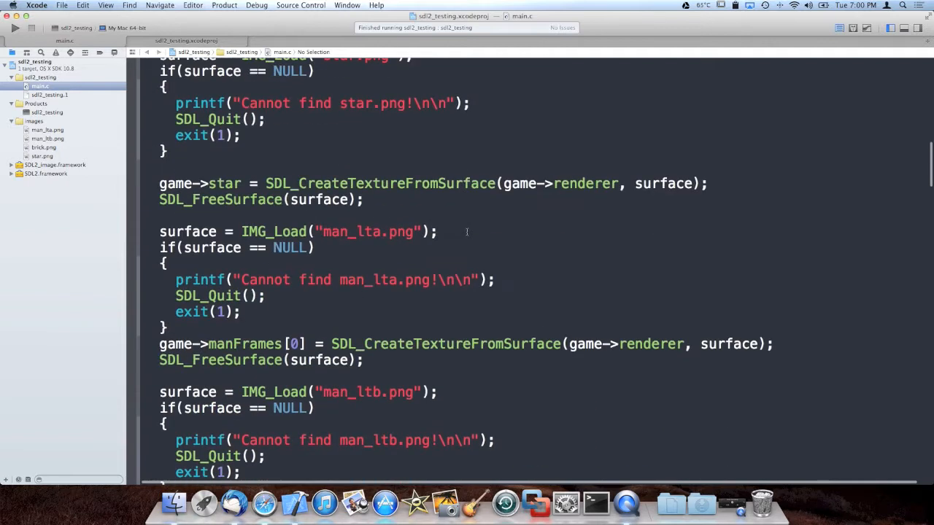
scroll("down", 3)
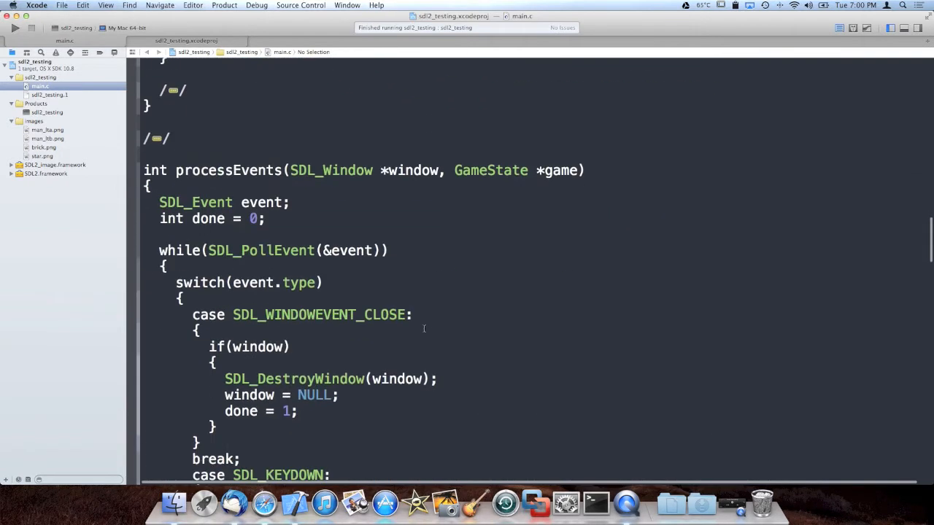
scroll("down", 3)
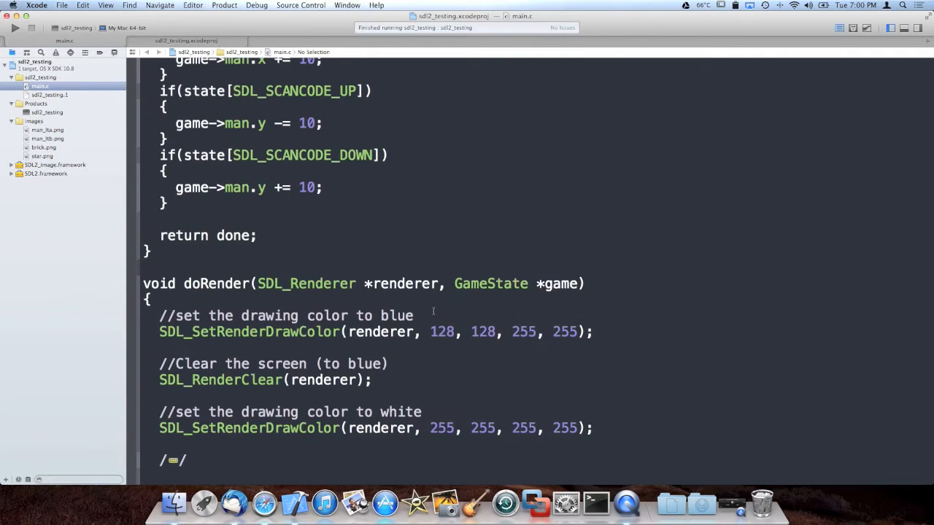
scroll("down", 3)
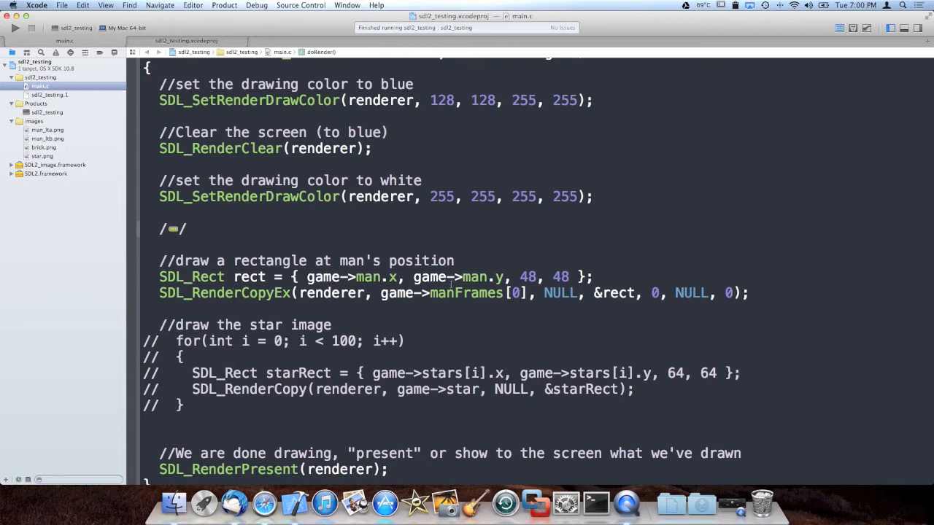
left_click(8, 27)
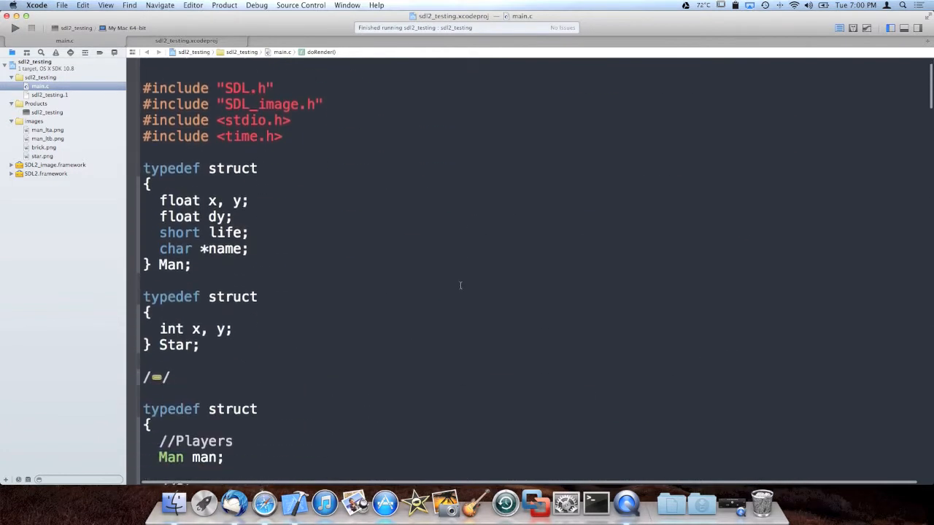
scroll("down", 3)
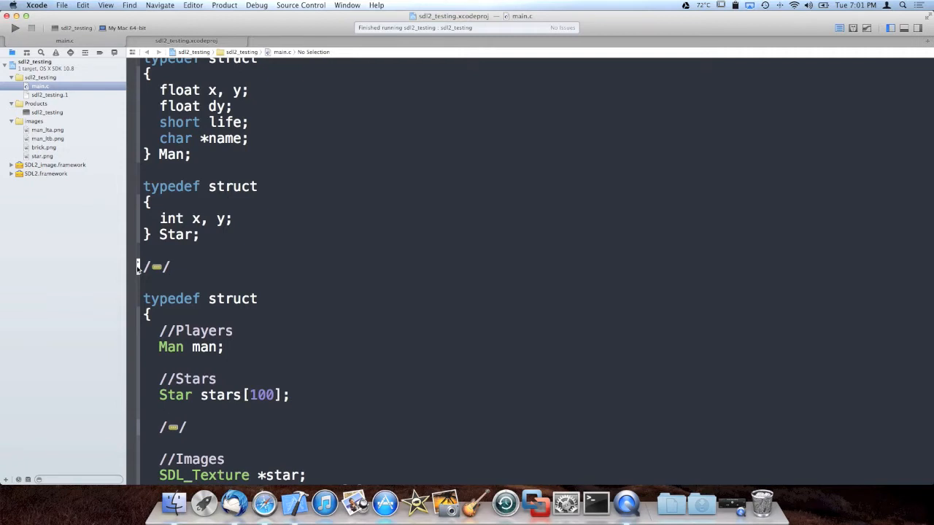
- Add a Ledge struct after Star and a commented Ledge ledges[100] array in GameState
left_click(156, 266)
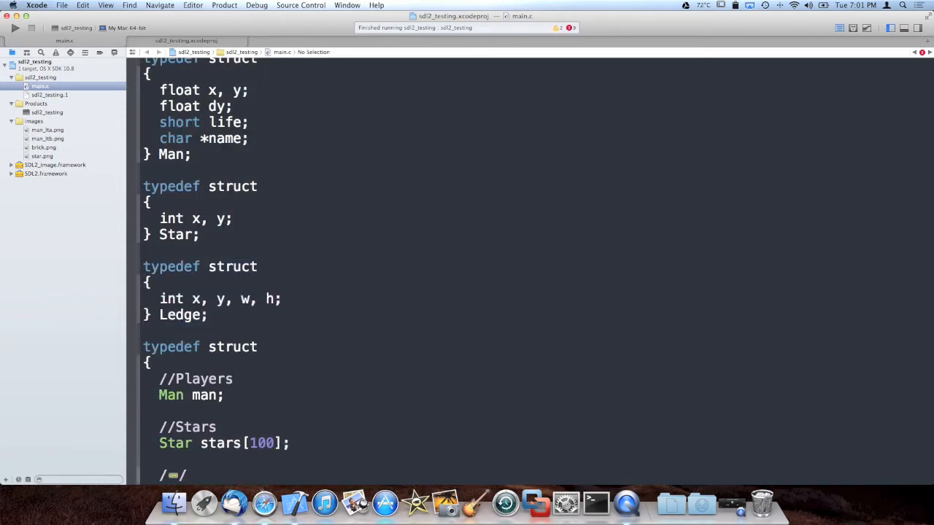
left_click(207, 315)
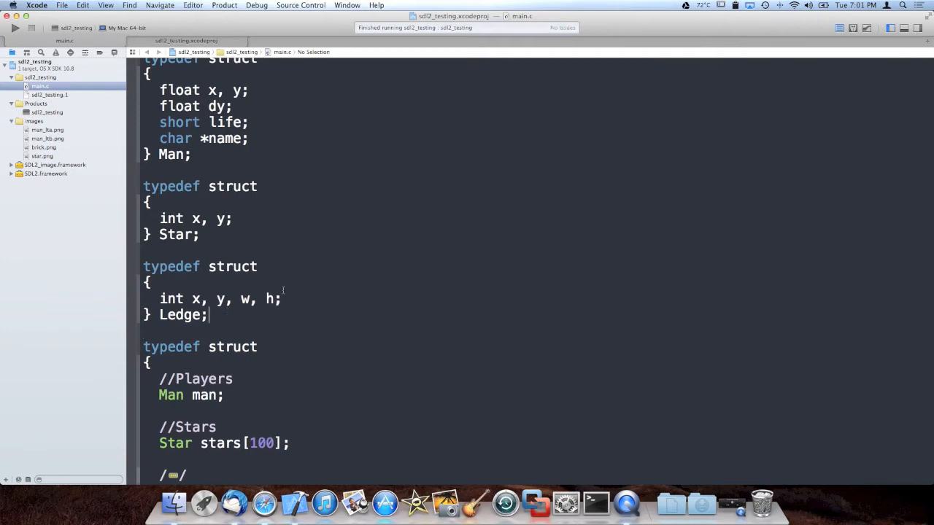
scroll("down", 3)
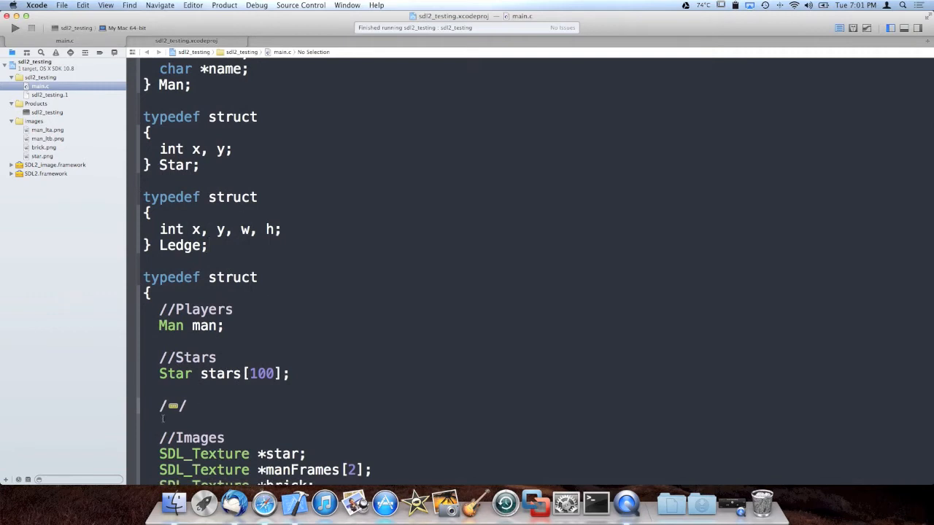
scroll("down", 3)
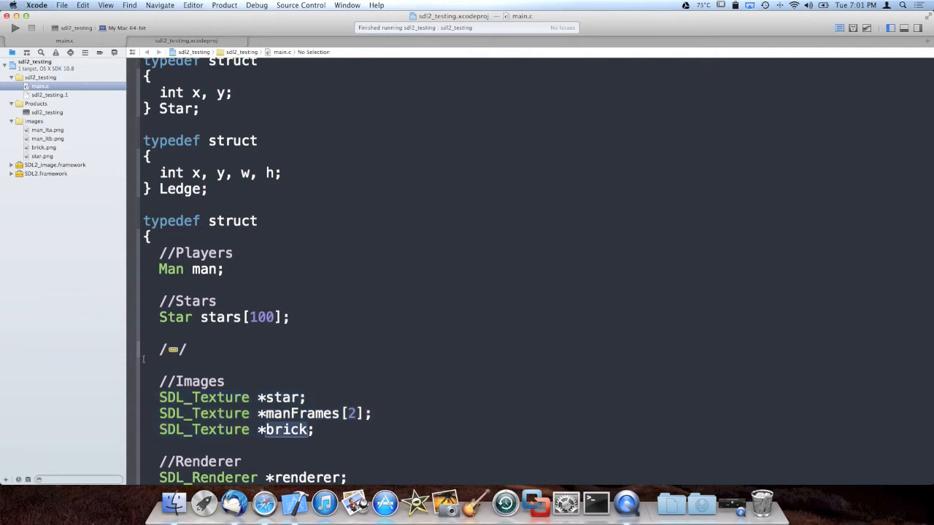
scroll("down", 3)
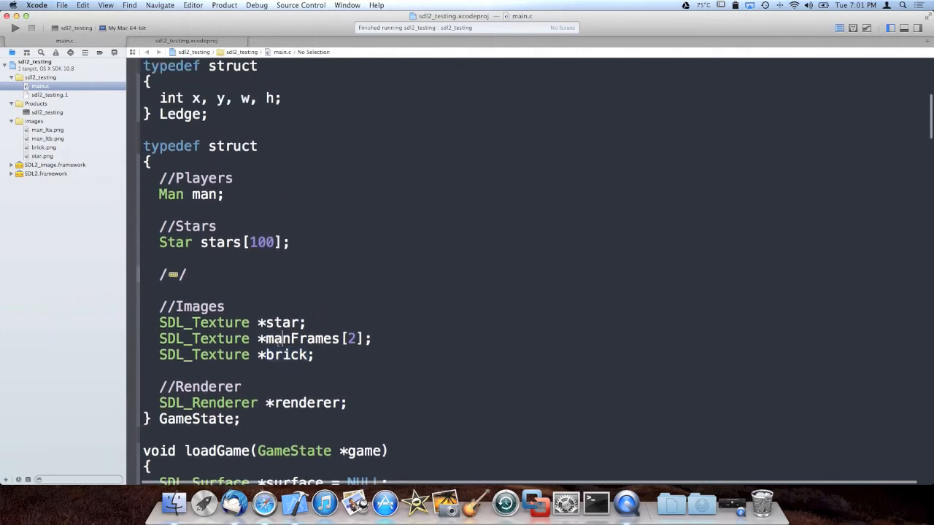
double_click(301, 339)
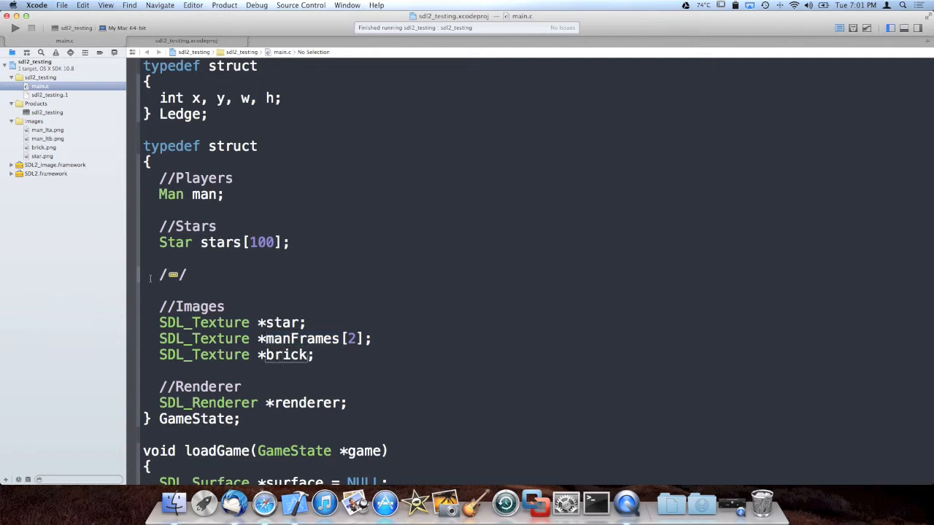
type("Ledge ledges[100];")
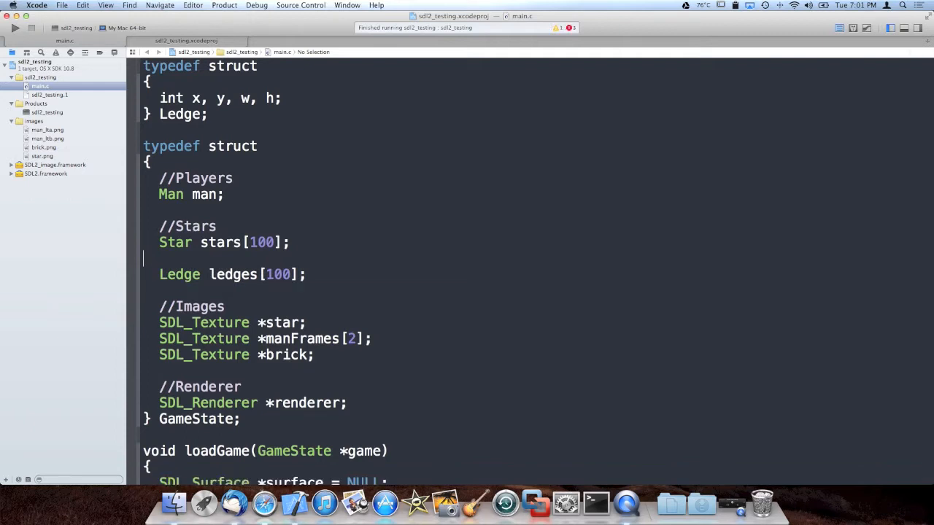
type("//Ledges")
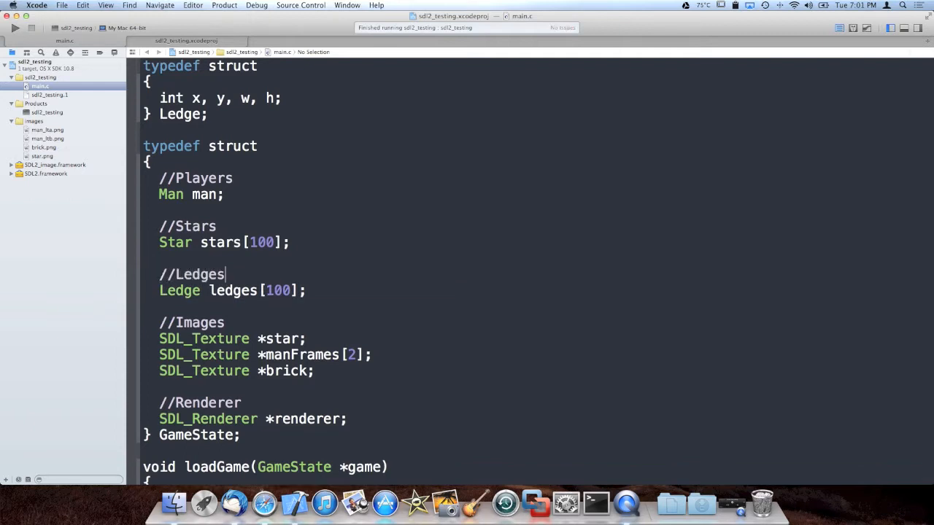
- In loadGame's ledge loop, set game->ledges[99] to x 350 and y 200
scroll("down", 3)
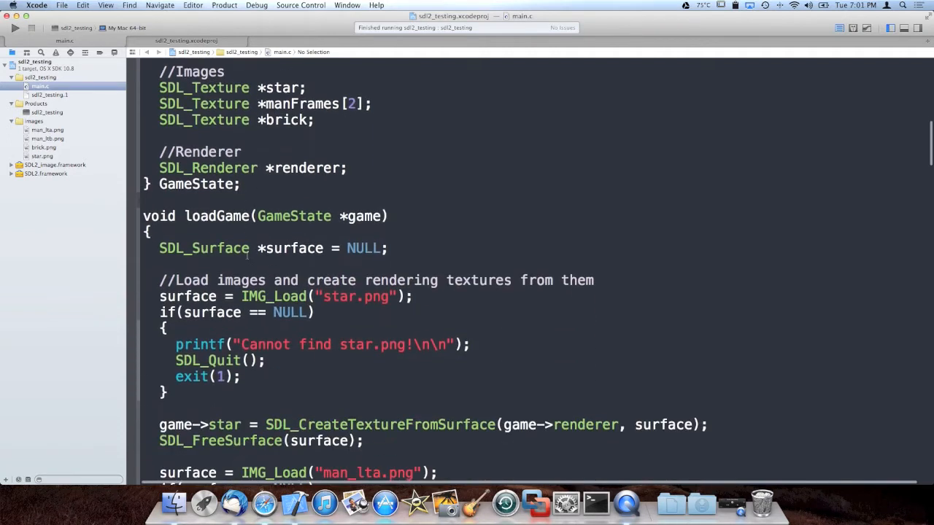
scroll("down", 3)
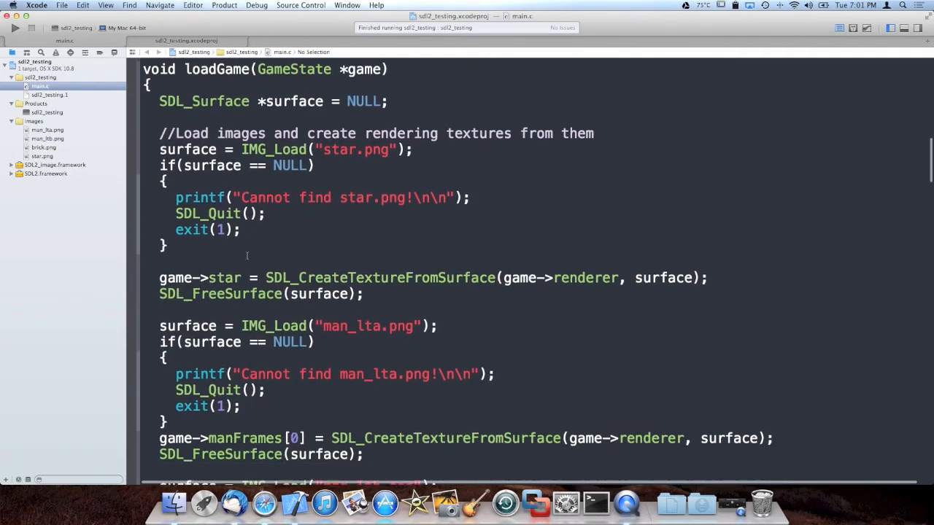
scroll("down", 3)
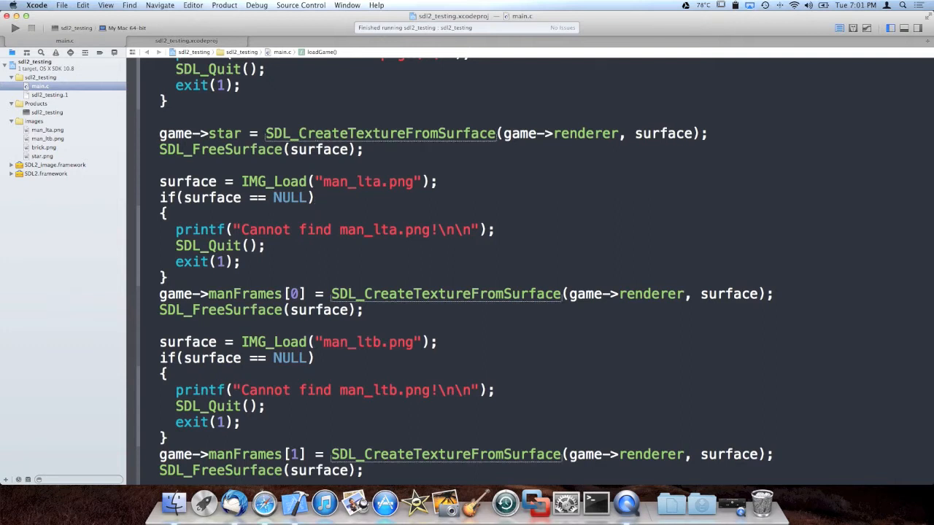
scroll("down", 3)
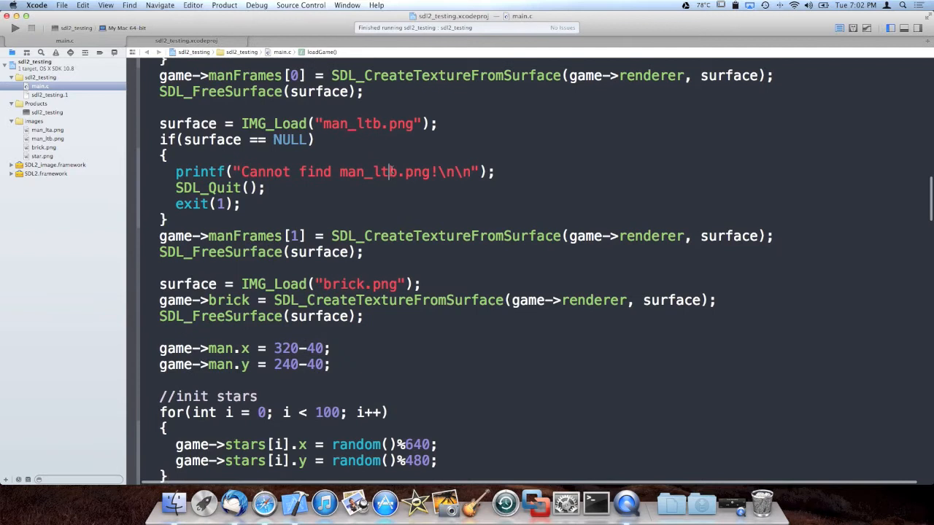
double_click(359, 284)
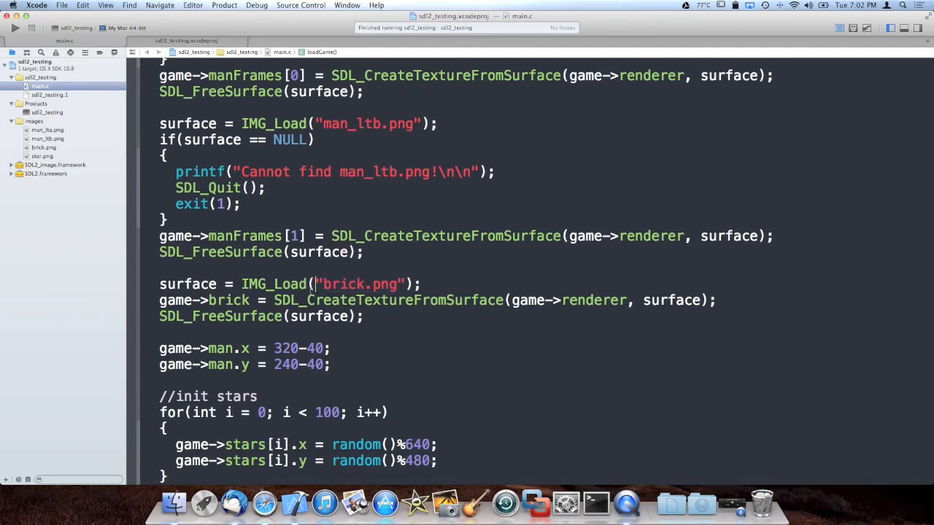
scroll("down", 3)
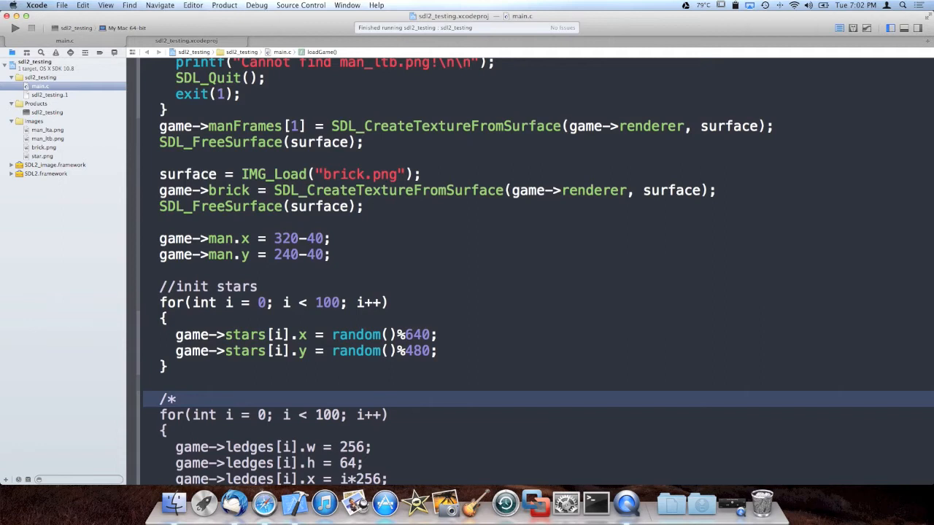
scroll("down", 3)
type("/init ledges")
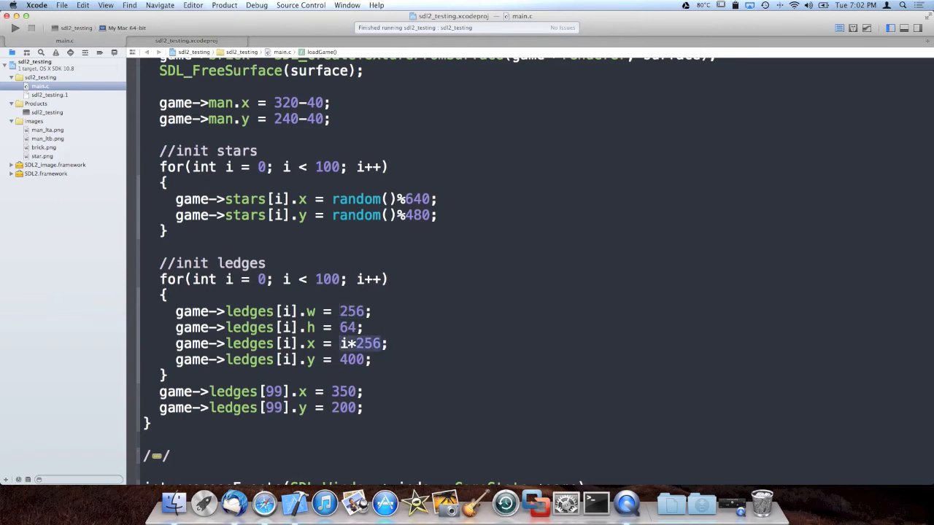
left_click_drag(158, 391, 362, 408)
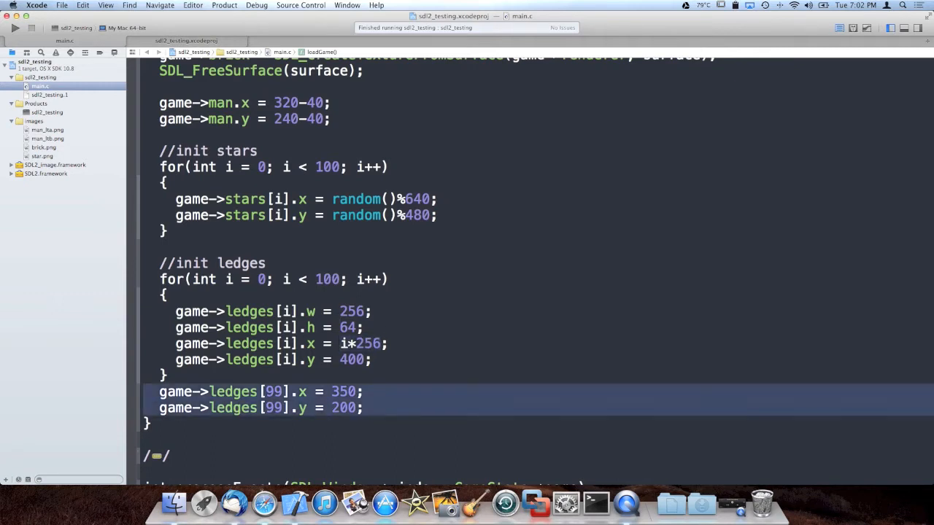
scroll("down", 3)
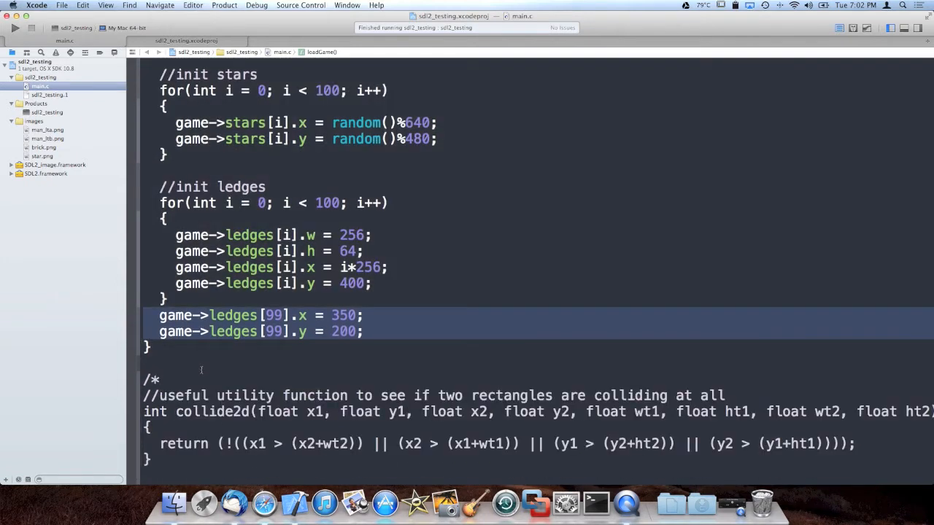
scroll("down", 3)
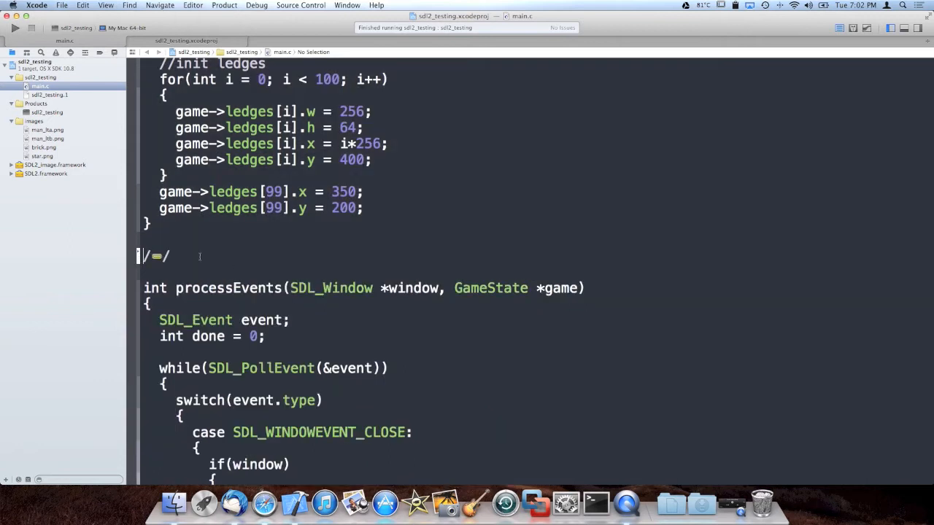
scroll("down", 3)
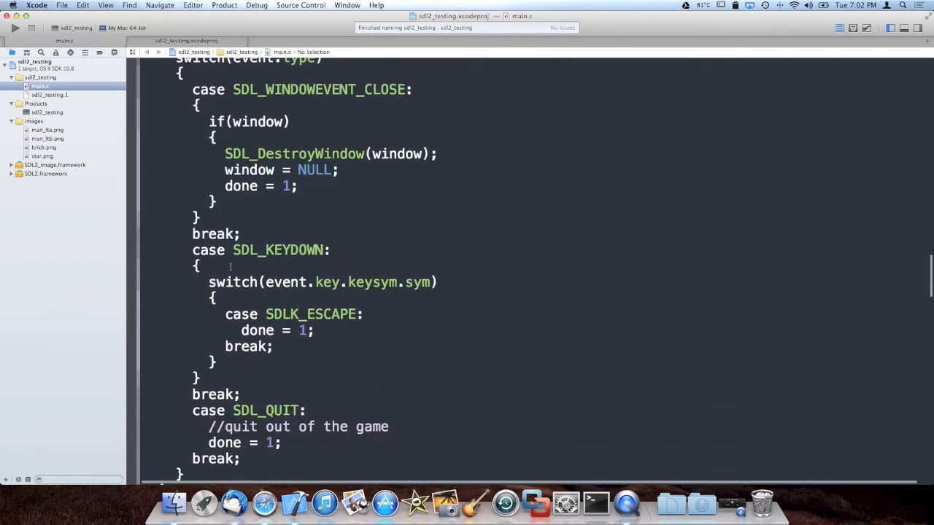
scroll("down", 3)
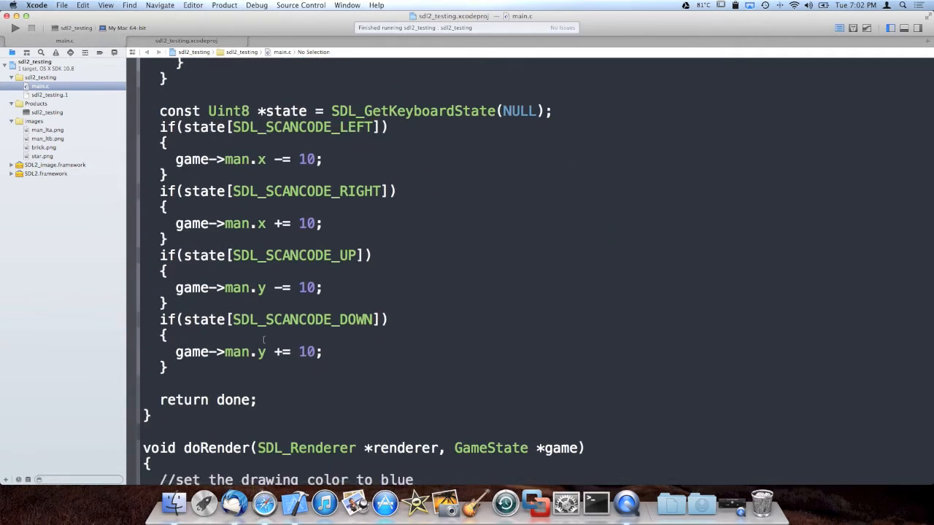
scroll("down", 3)
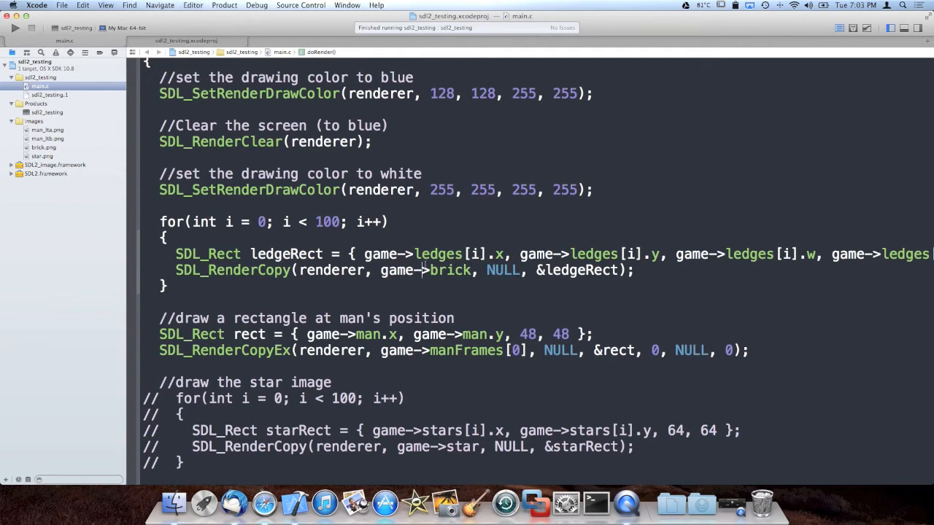
scroll("down", 3)
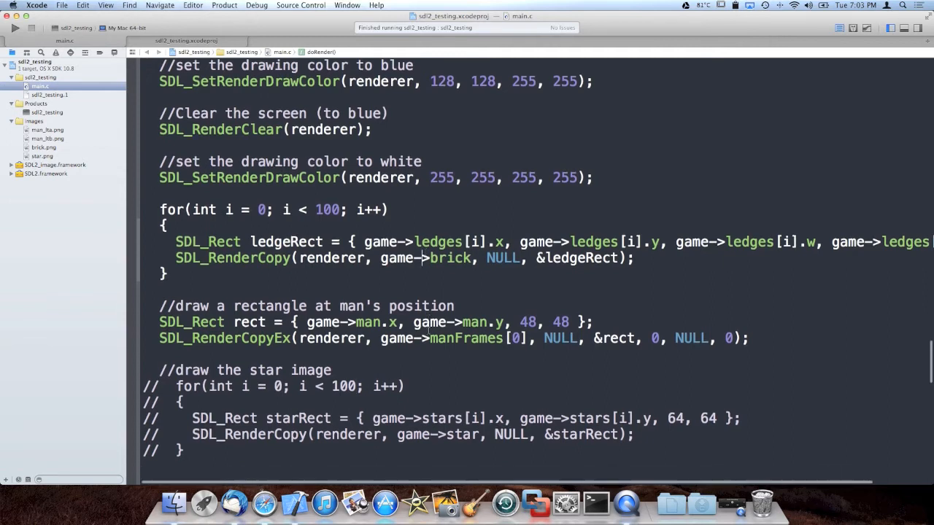
scroll("down", 3)
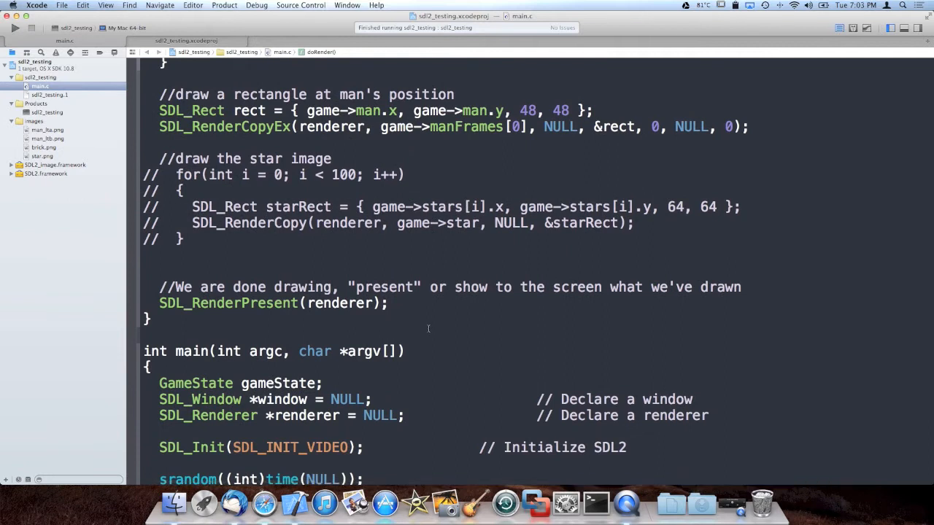
scroll("down", 3)
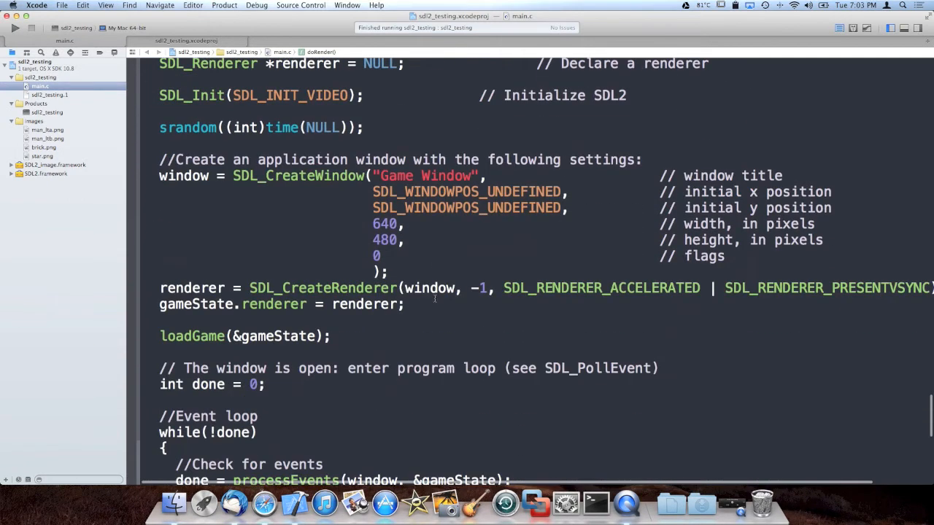
scroll("down", 3)
type("/*")
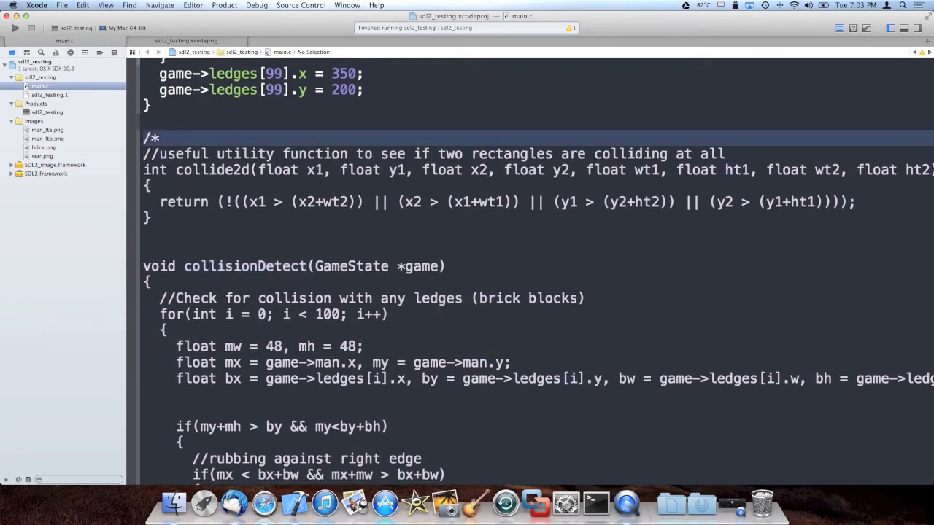
scroll("down", 3)
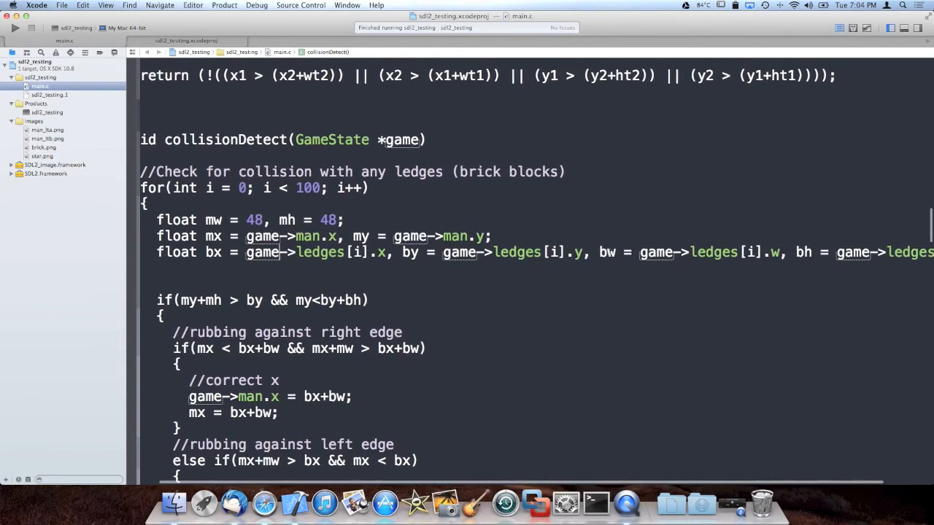
scroll("down", 3)
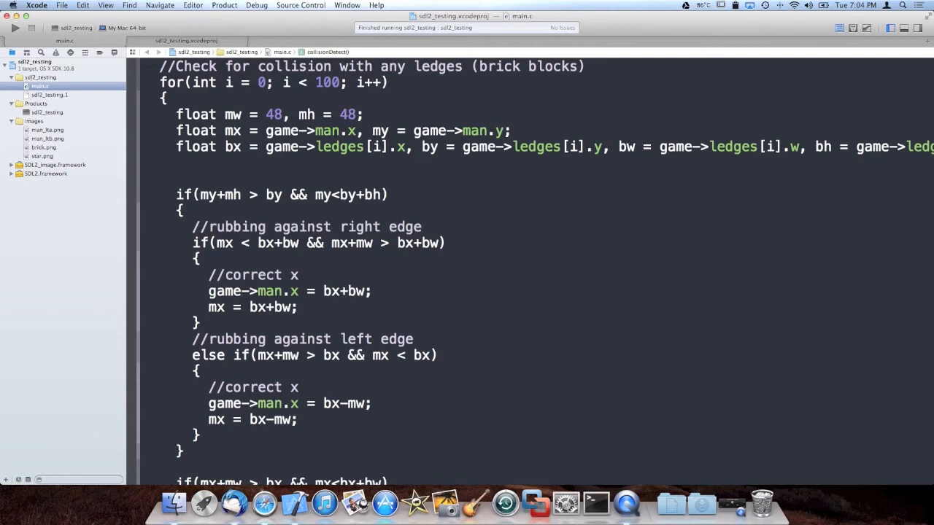
scroll("down", 3)
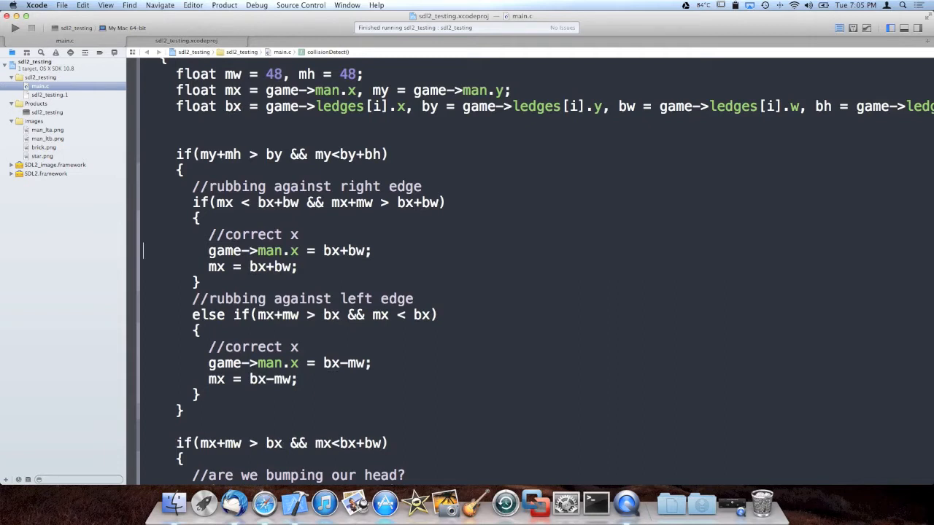
left_click(288, 250)
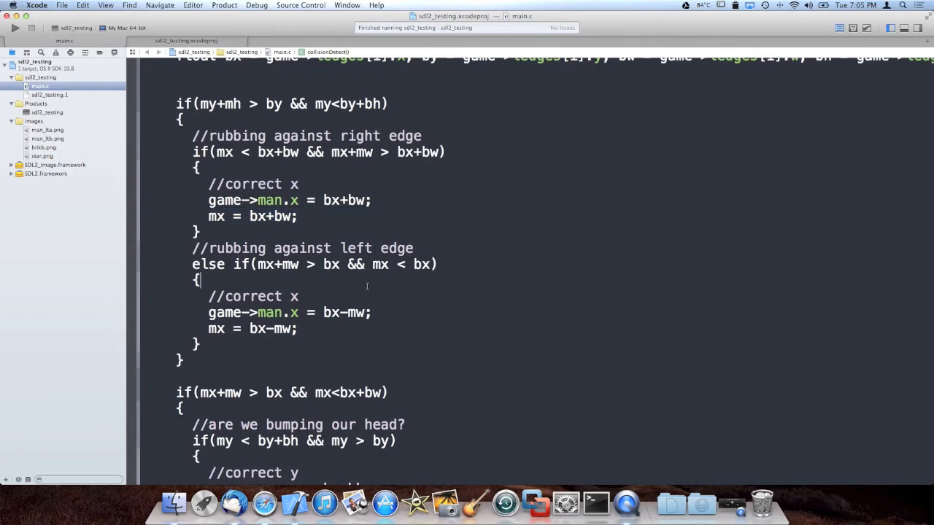
scroll("down", 3)
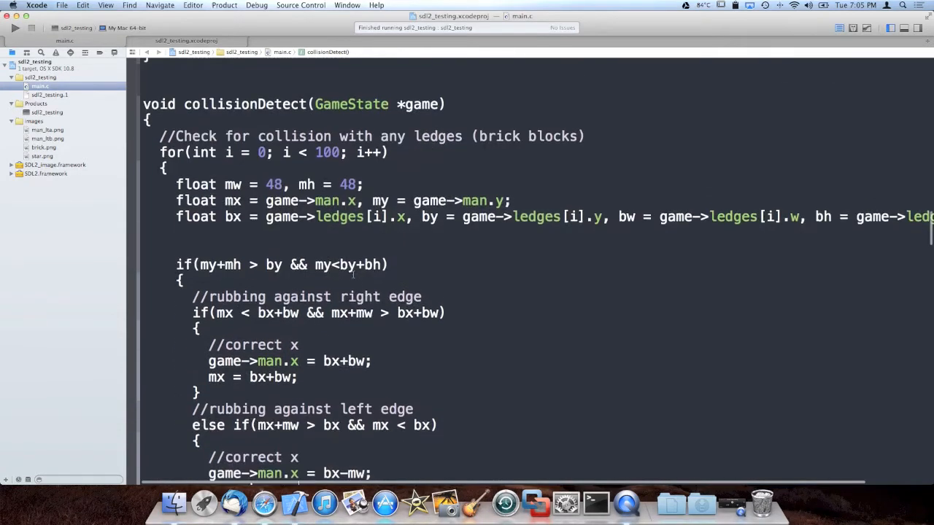
scroll("down", 3)
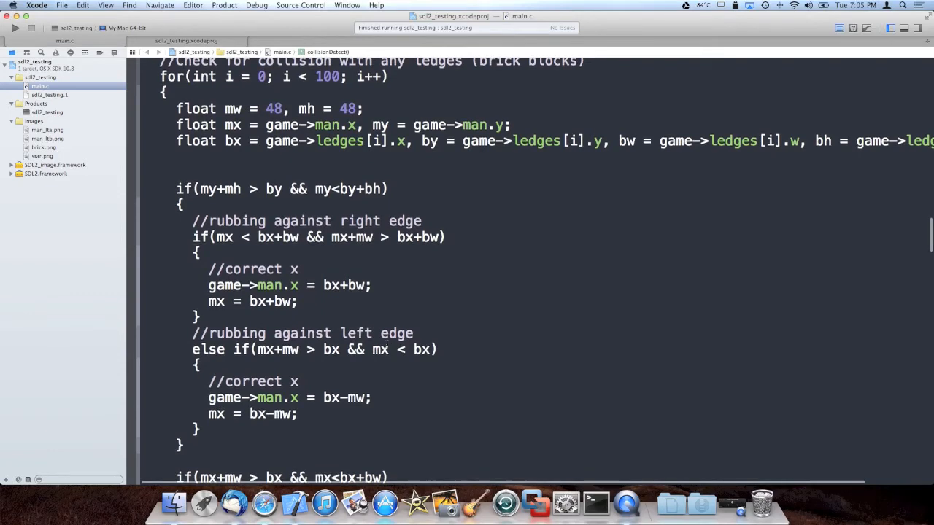
scroll("down", 3)
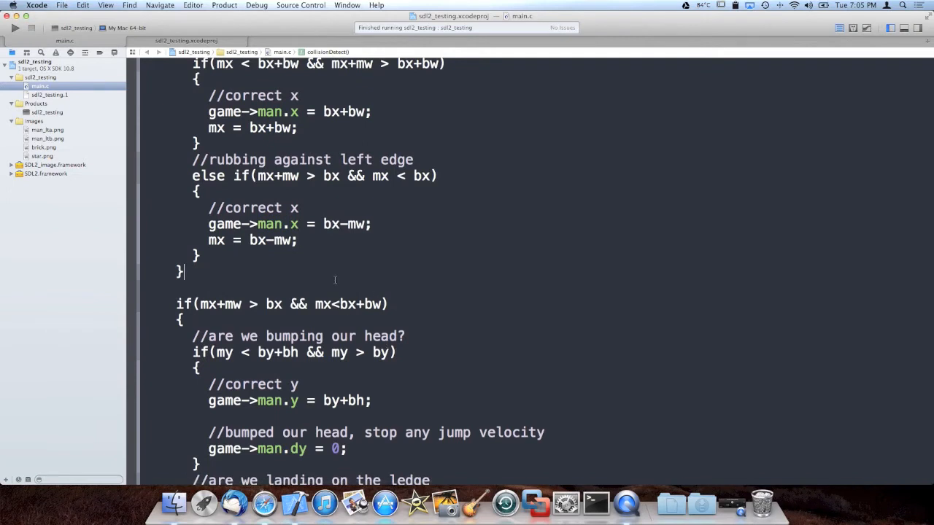
scroll("down", 3)
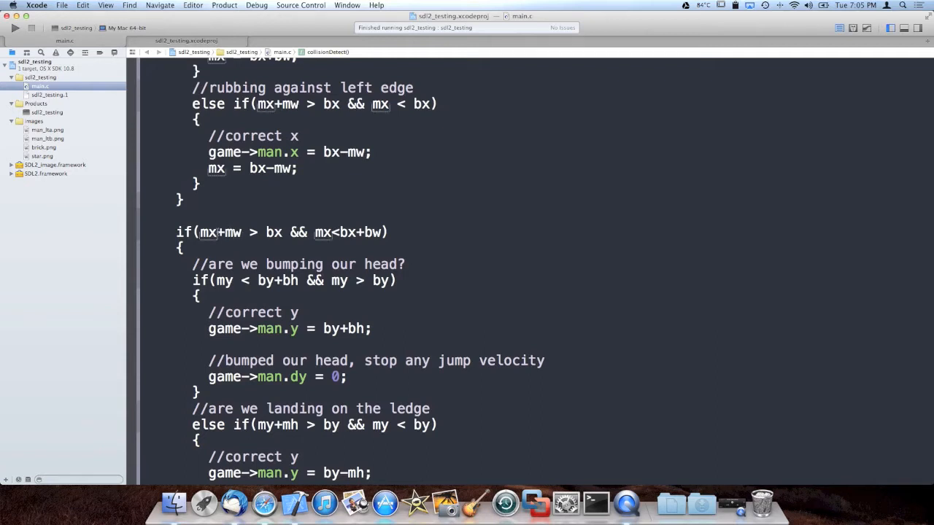
scroll("down", 3)
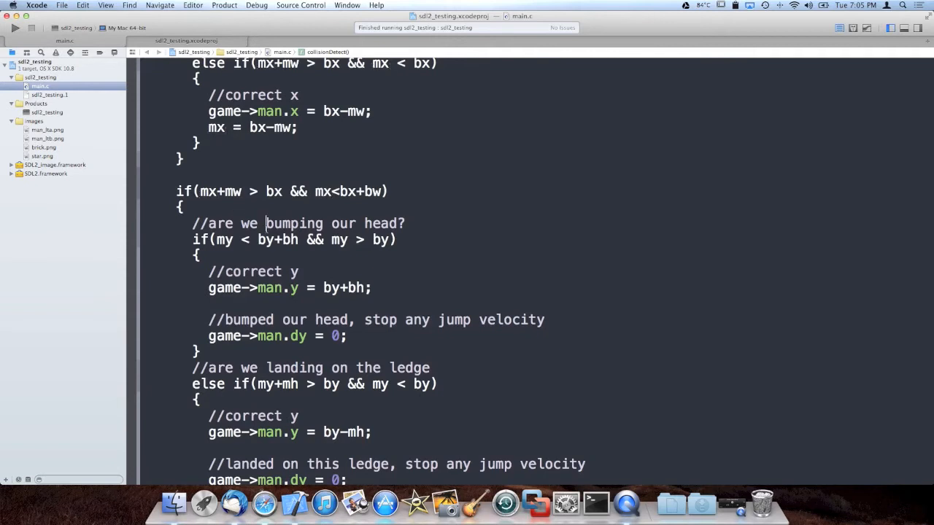
scroll("down", 3)
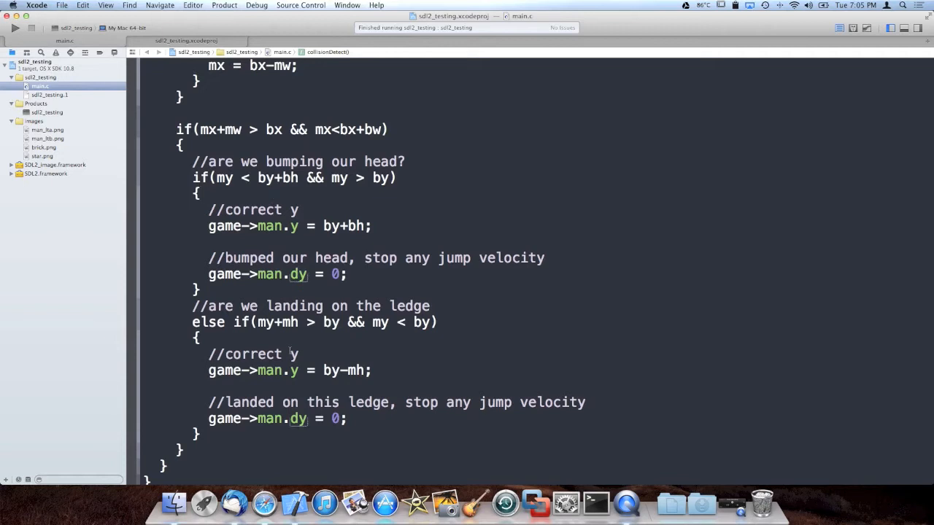
scroll("down", 3)
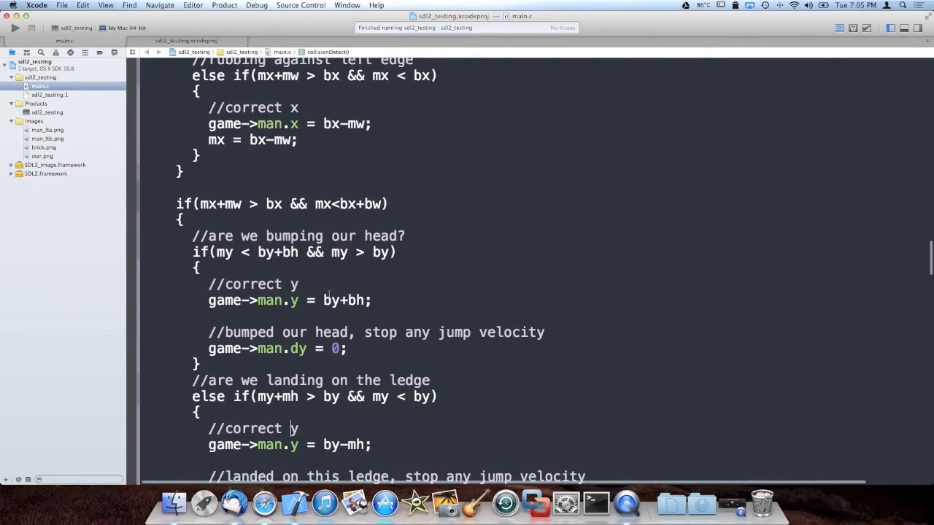
left_click(10, 28)
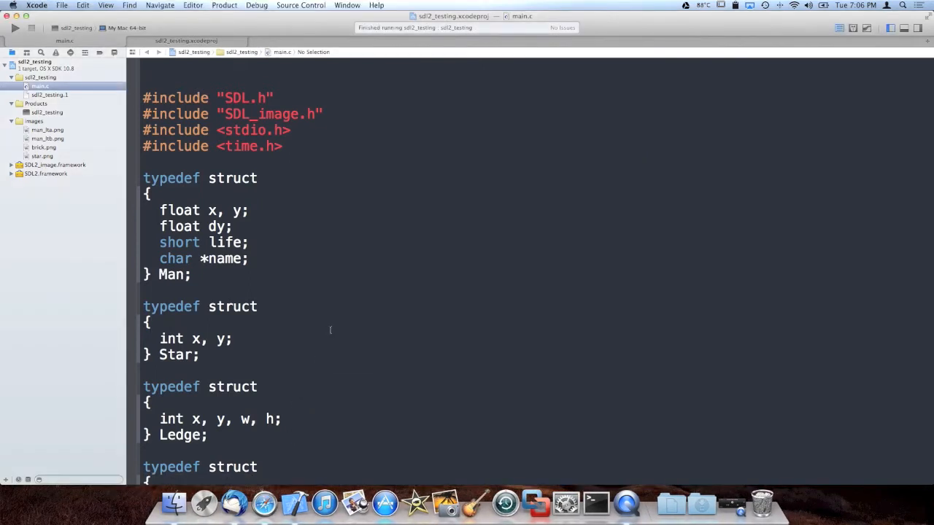
- Scroll past collisionDetect's landing check down to main's game loop
scroll("down", 3)
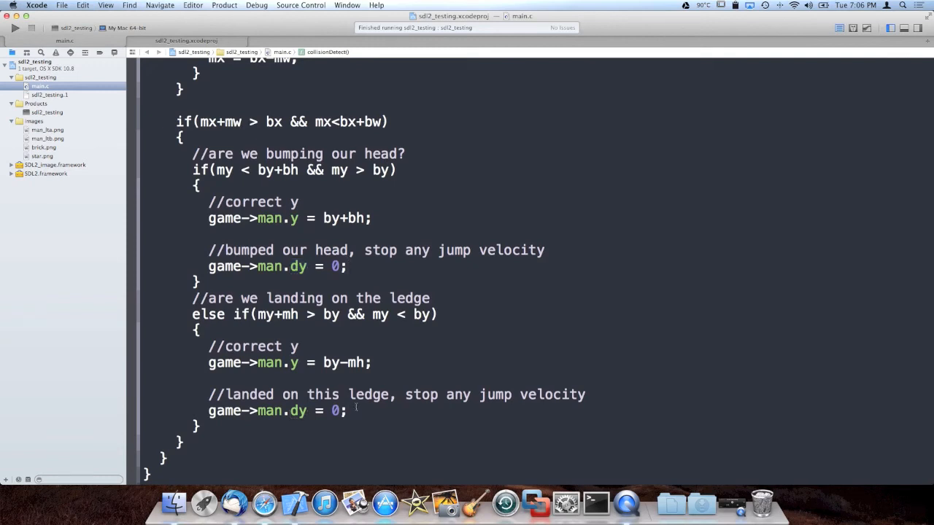
scroll("down", 3)
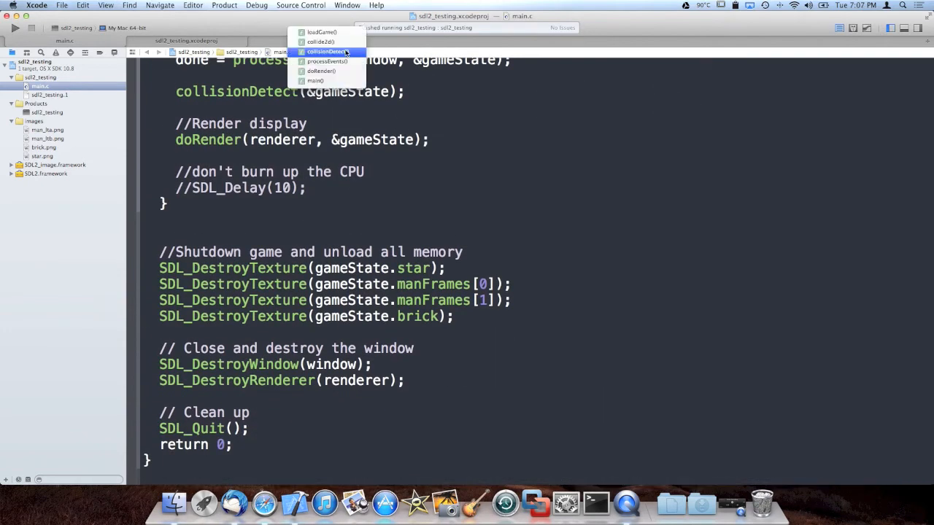
mouse_move(326, 61)
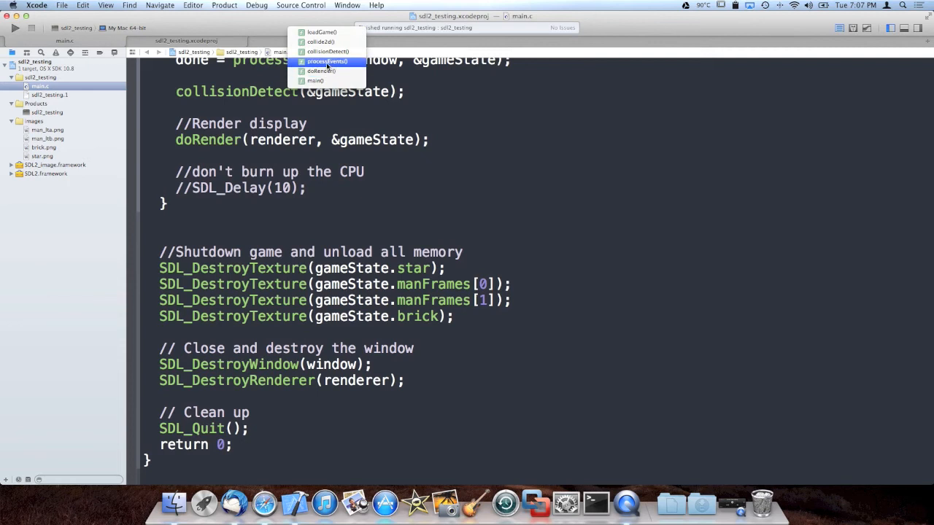
- Add a process(&gameState) call in the game loop before collisionDetect
left_click(321, 61)
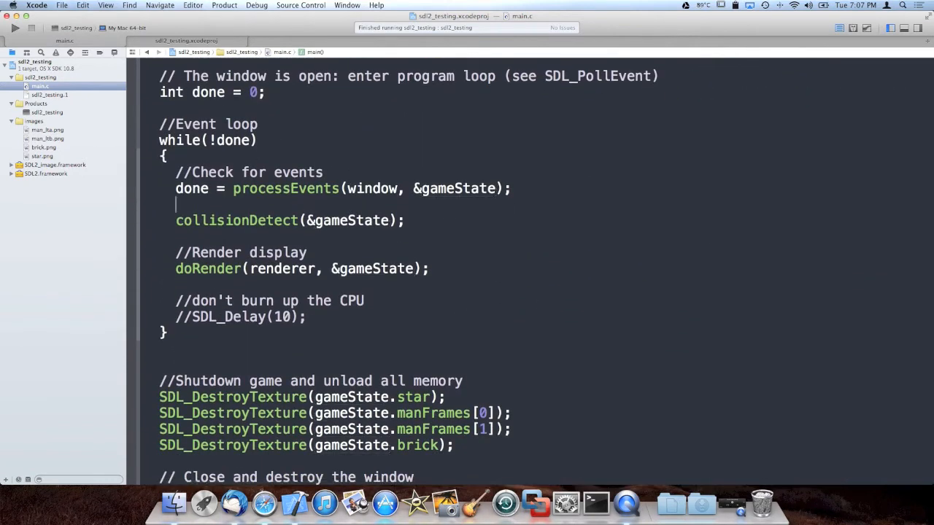
type("processEvents(")
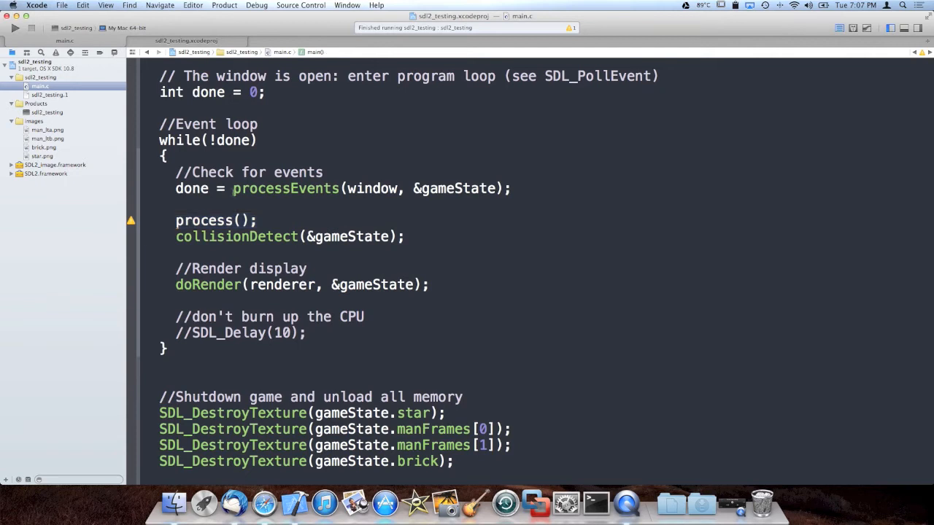
type("&gameState")
type("coll")
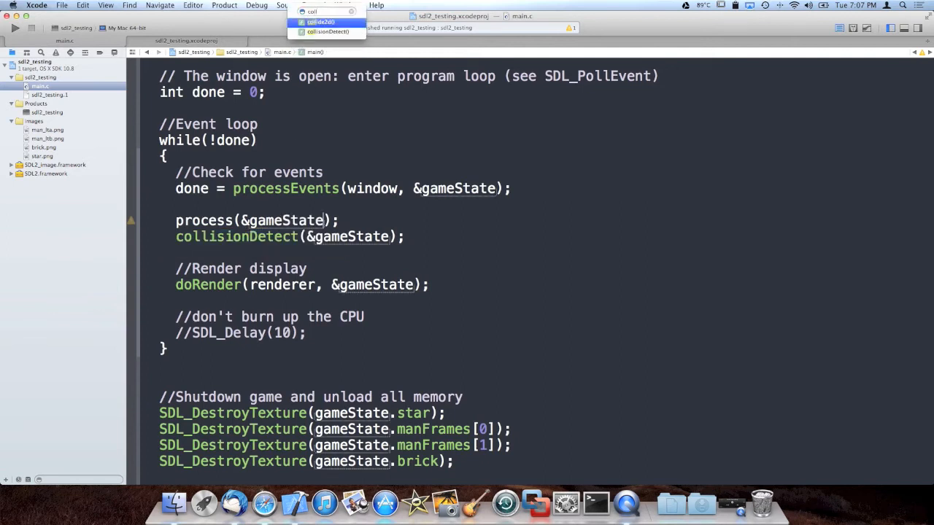
- Write void process(GameState *game) using Man *man = &game->man and man->y += man->dy
left_click(324, 31)
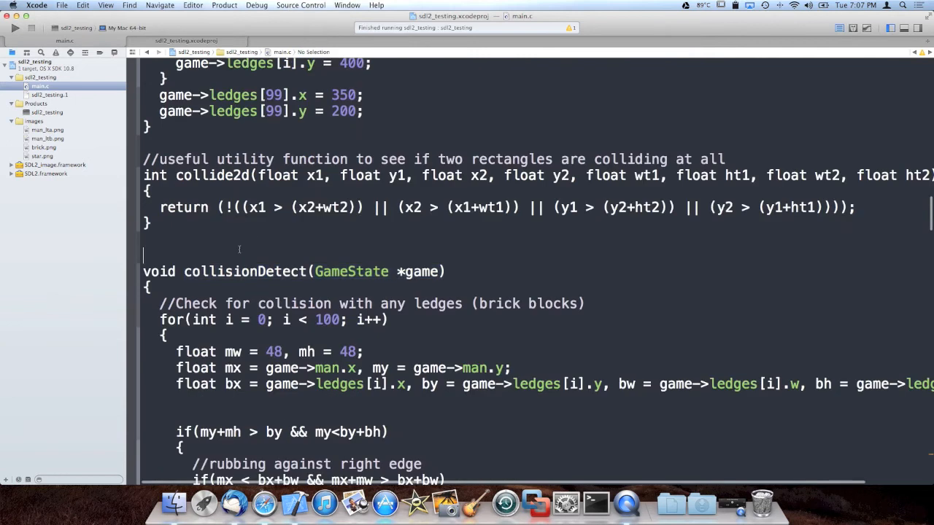
type("void")
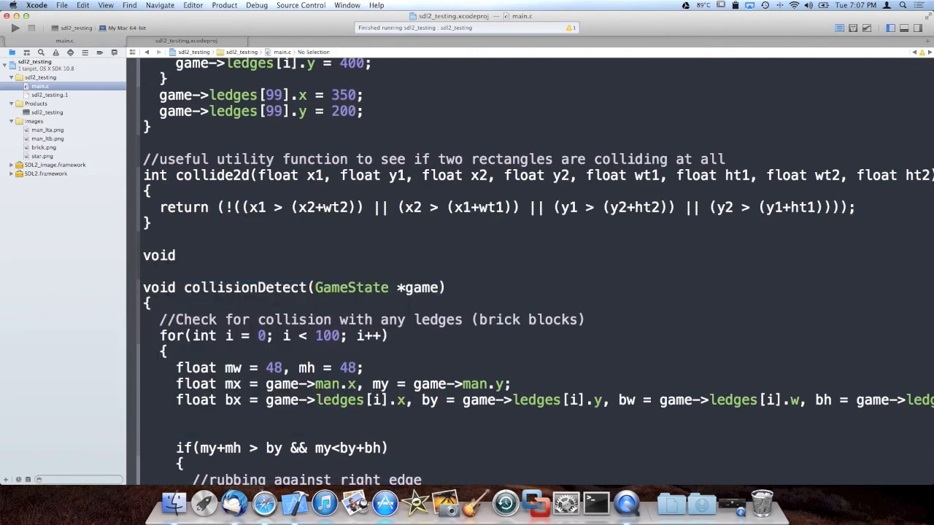
type("process")
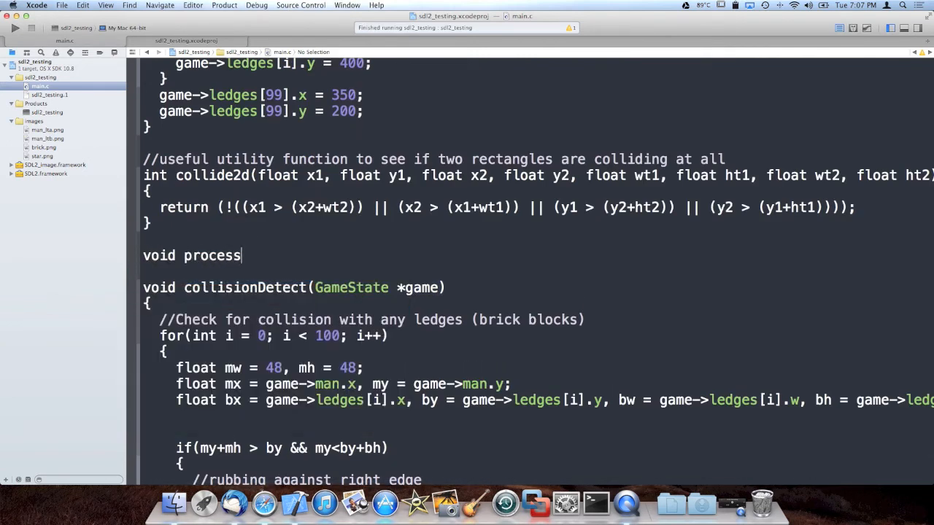
type("(GameState *game)")
type("game->man.x")
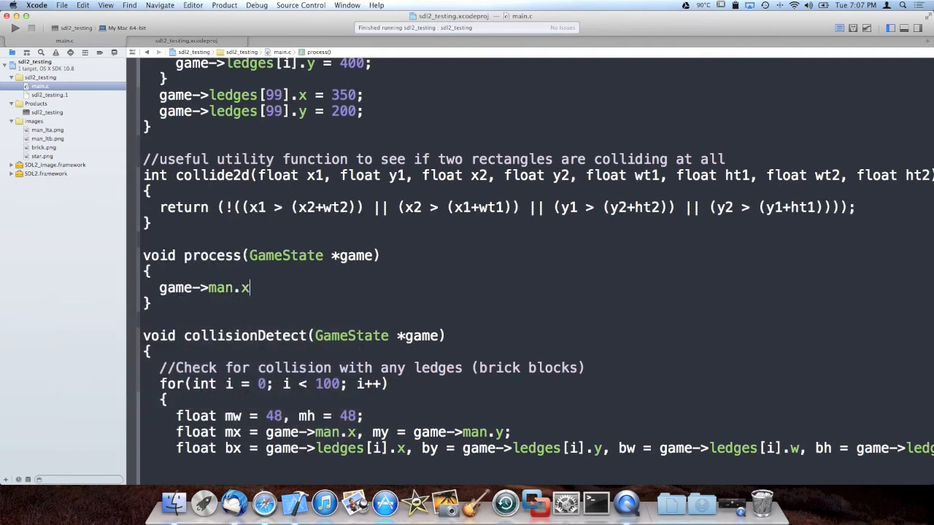
type(".y += game-")
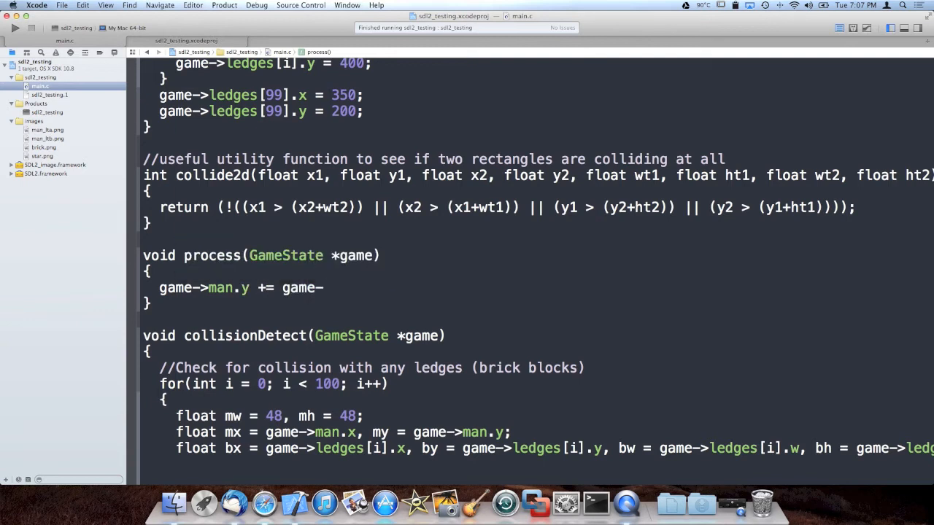
type("man.y;")
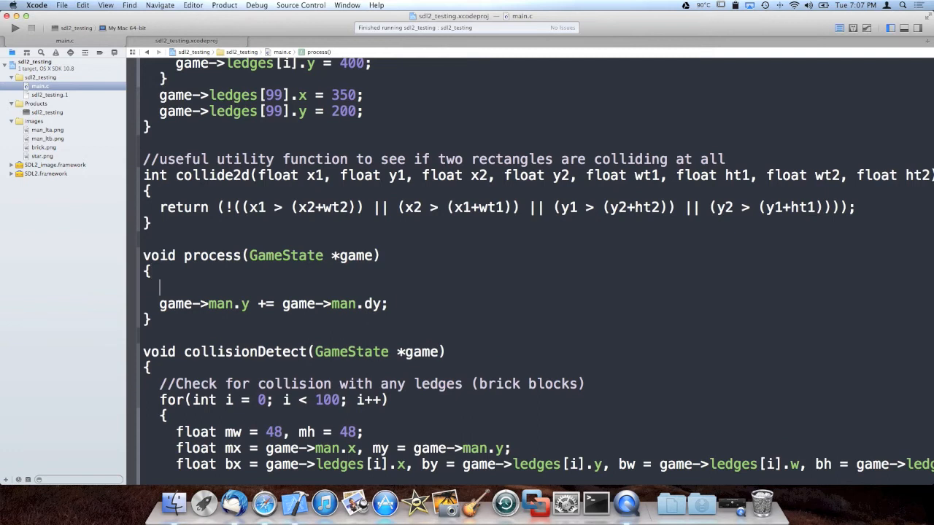
type("game")
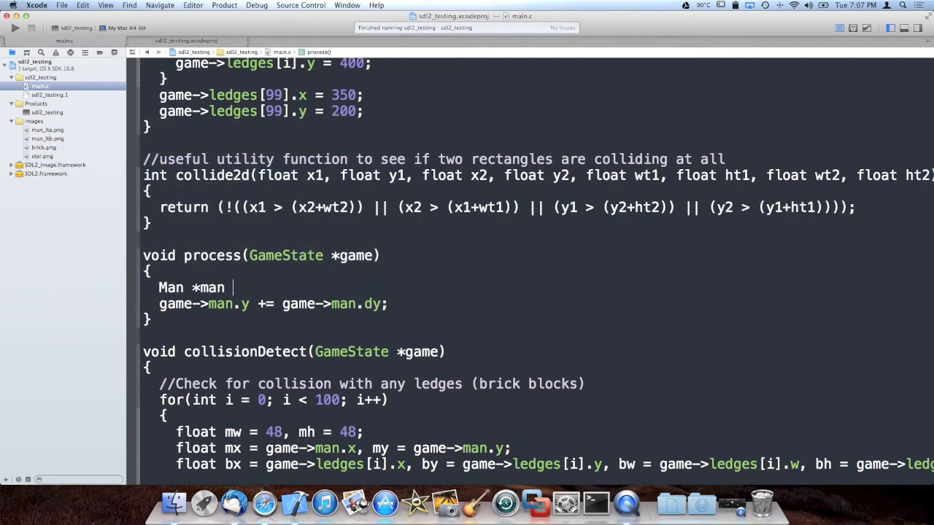
type("= game->")
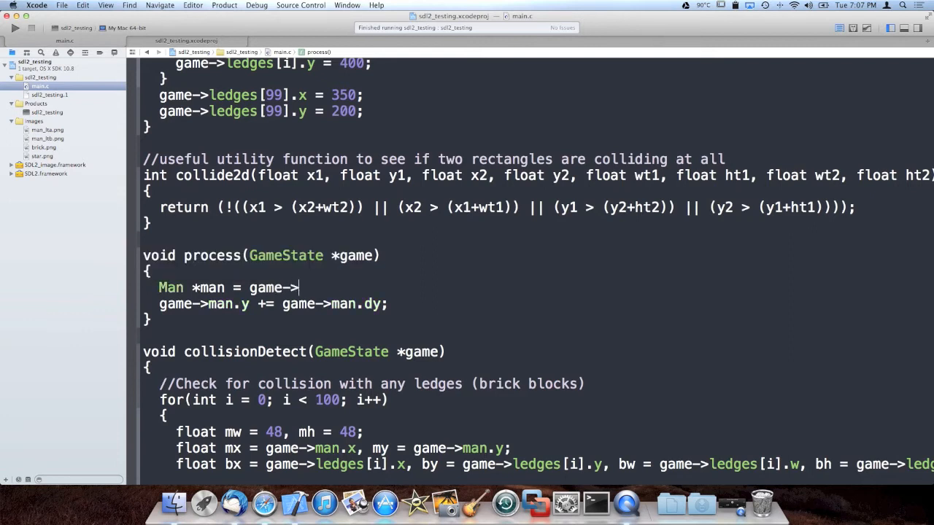
type("man;")
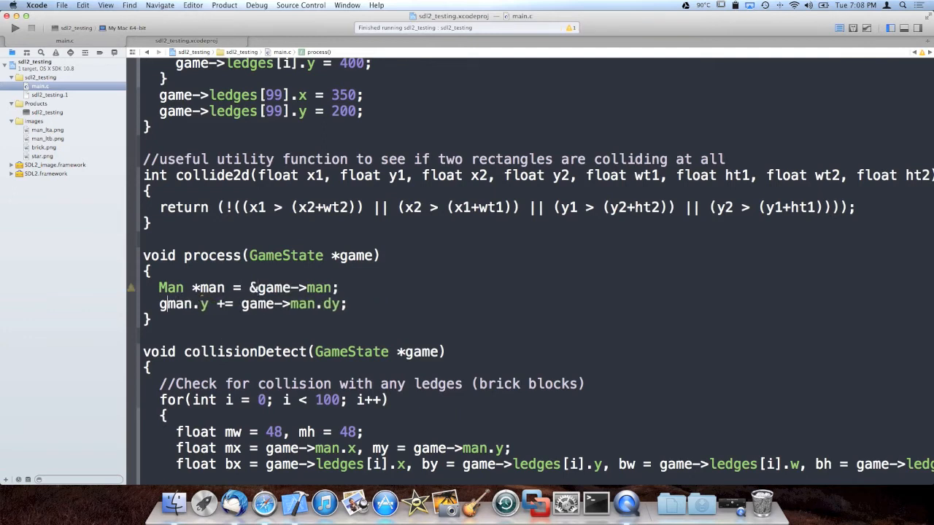
type("man->")
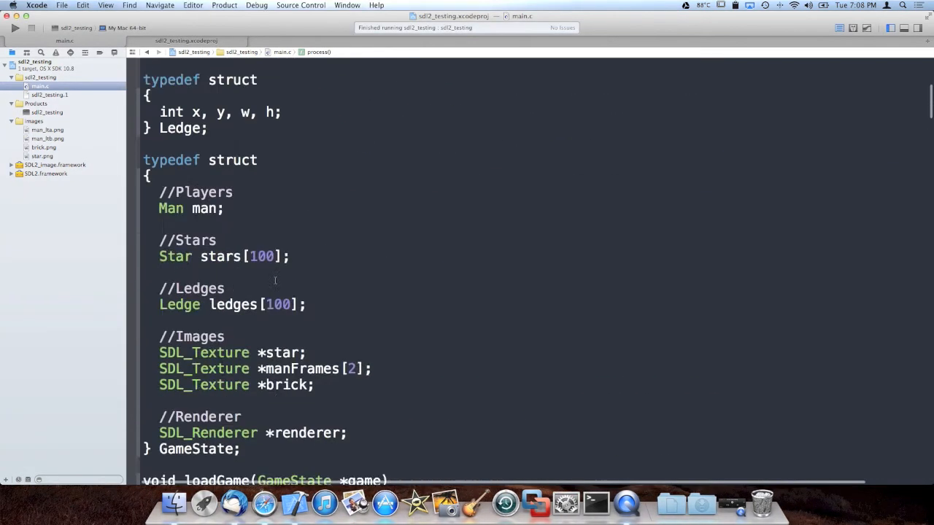
- Add game->man.dy = 0; after the man's starting x and y in loadGame
scroll("down", 3)
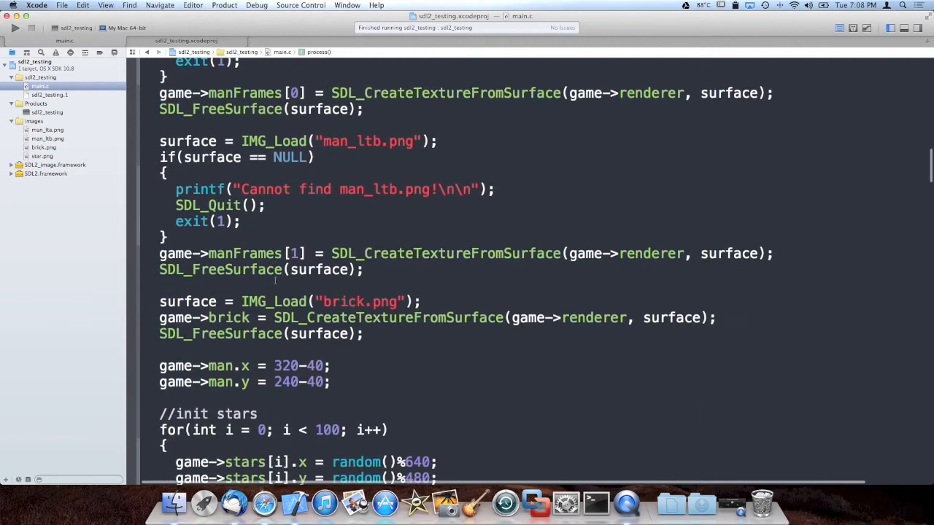
scroll("down", 3)
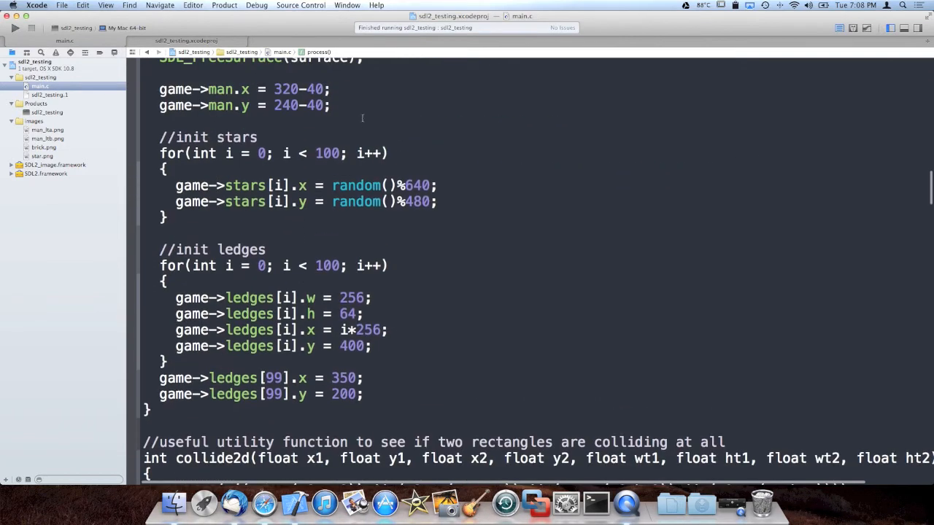
type("game->man.y")
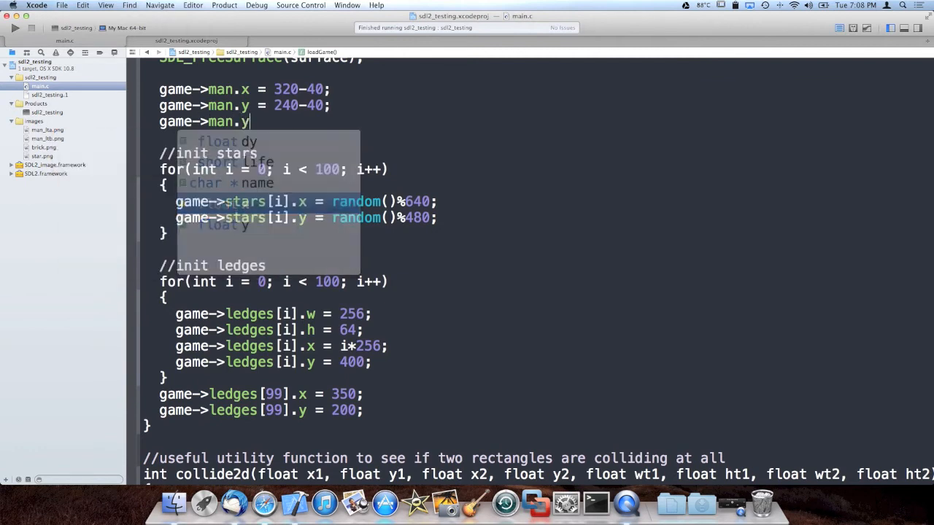
type("dy =")
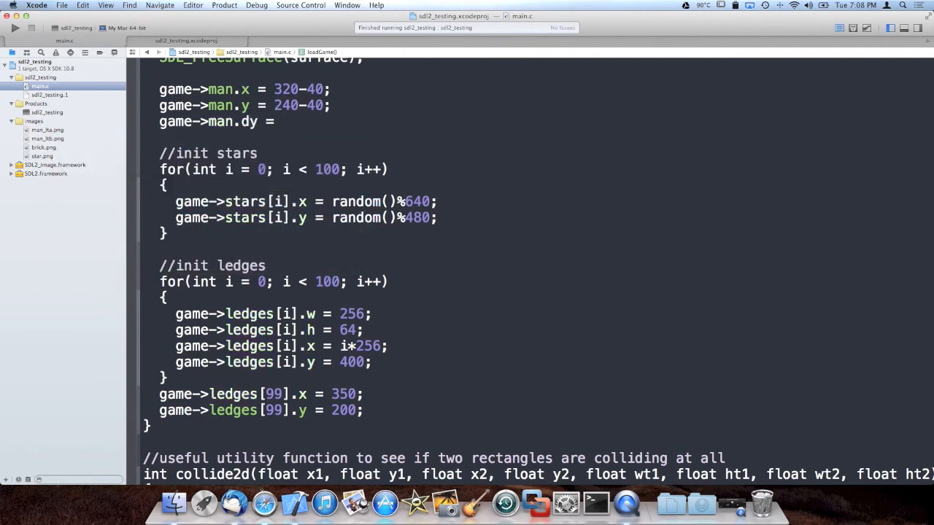
type("0;")
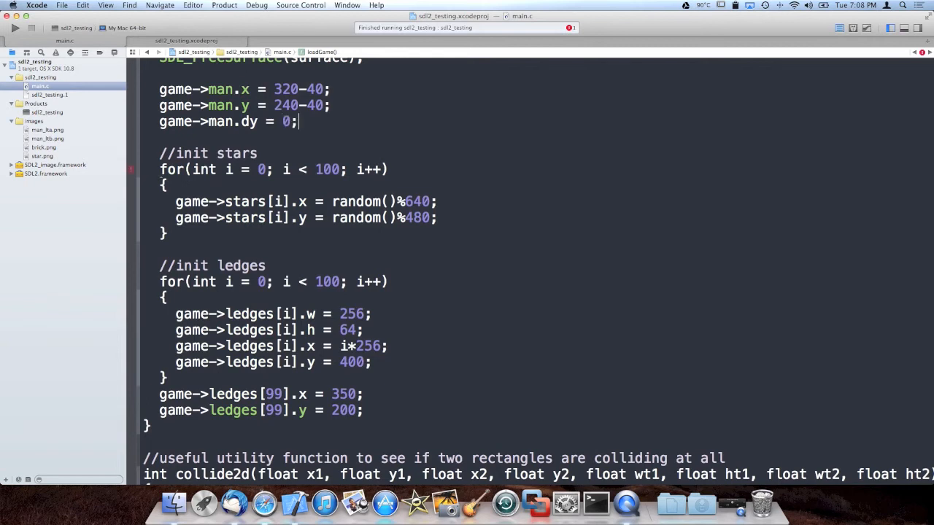
left_click(9, 39)
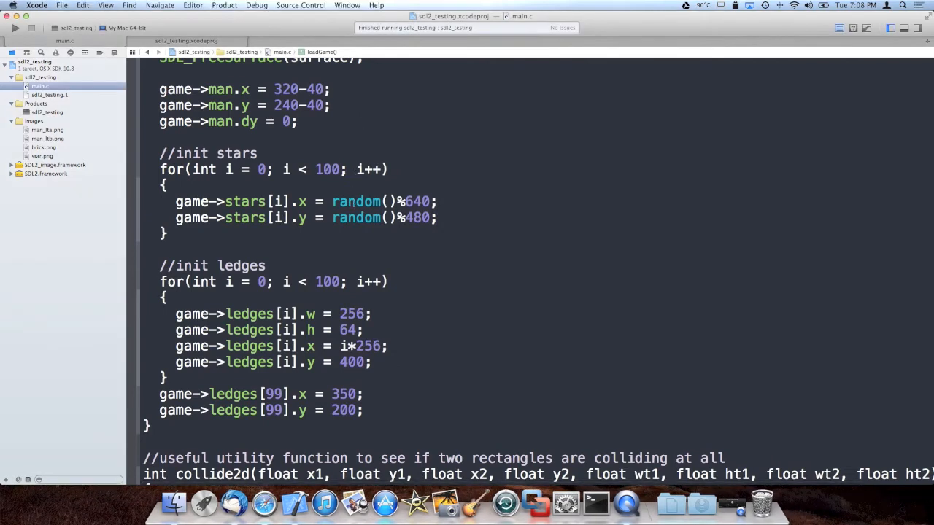
scroll("down", 3)
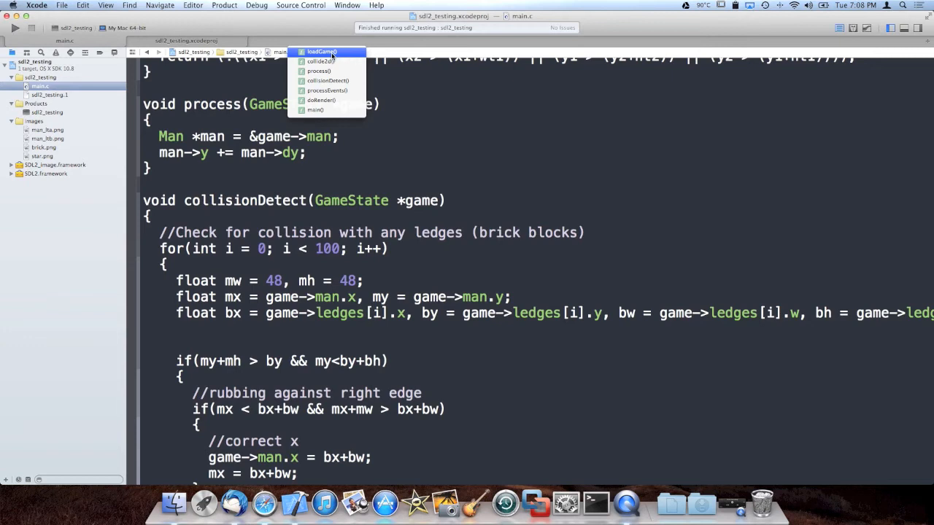
- Go to processEvents and comment out the up and down movement checks
left_click(327, 91)
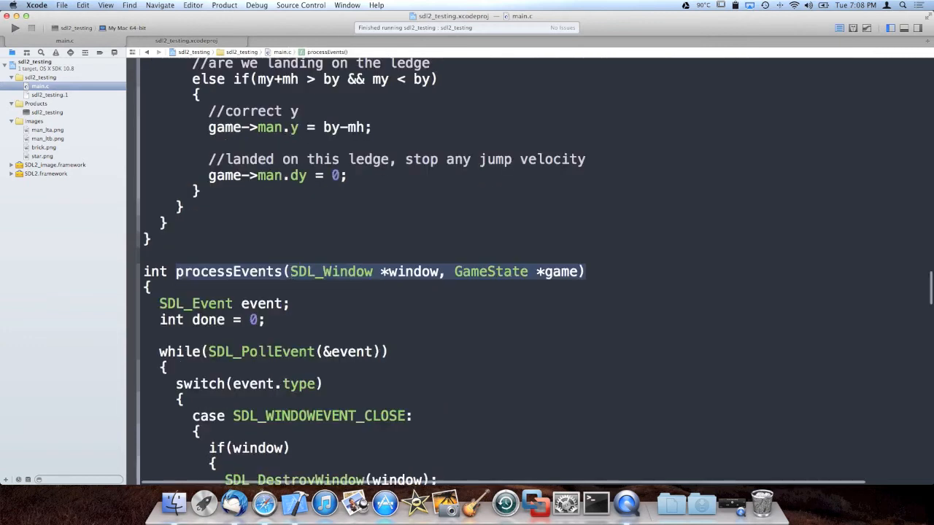
scroll("down", 3)
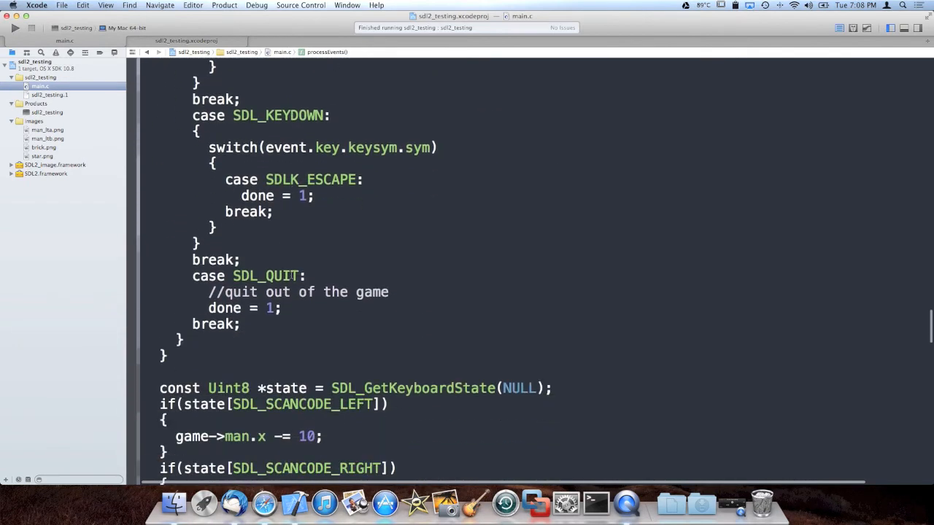
scroll("down", 3)
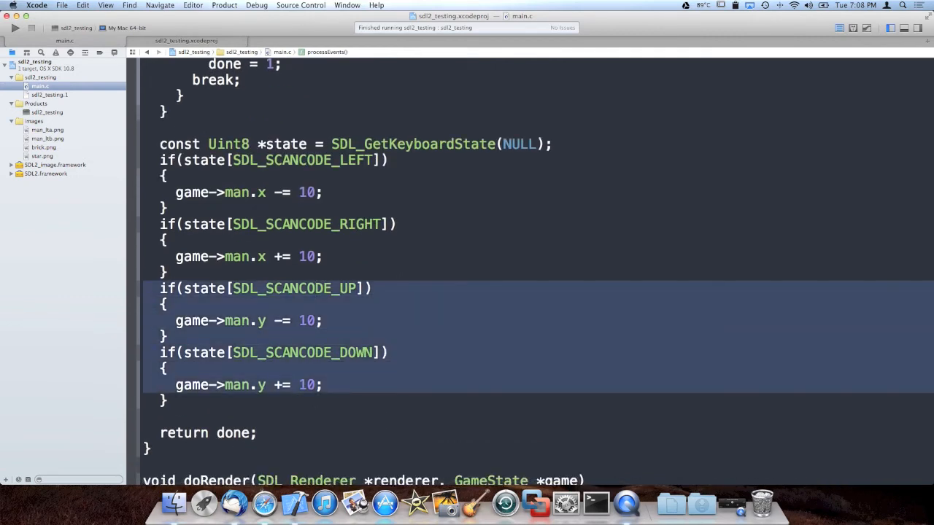
key("Cmd+/")
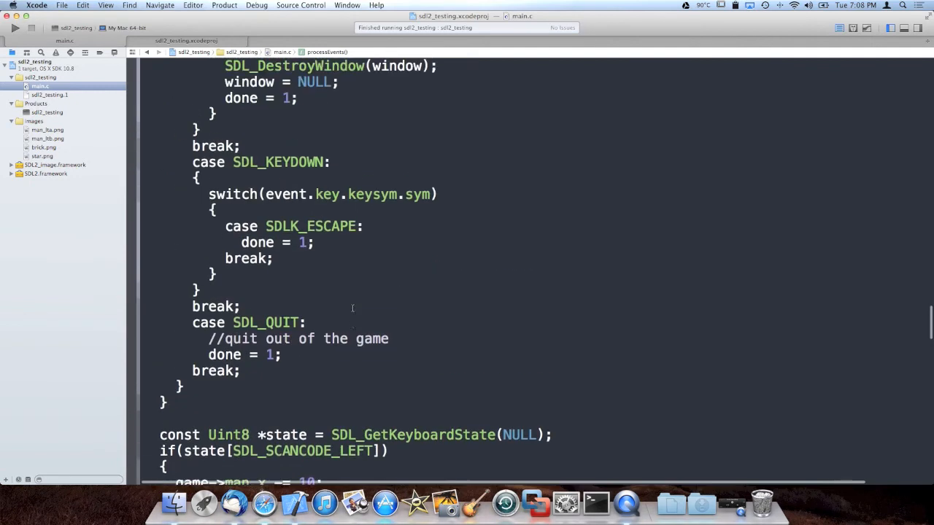
- Add an SDLK_UP case setting game->man.dy to -5 when dy is zero
type("case")
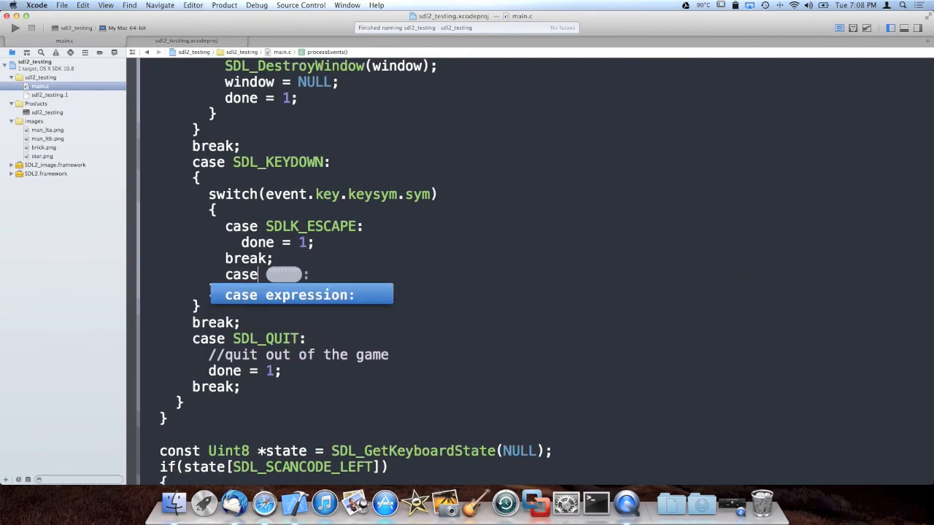
type("SDLK_UP")
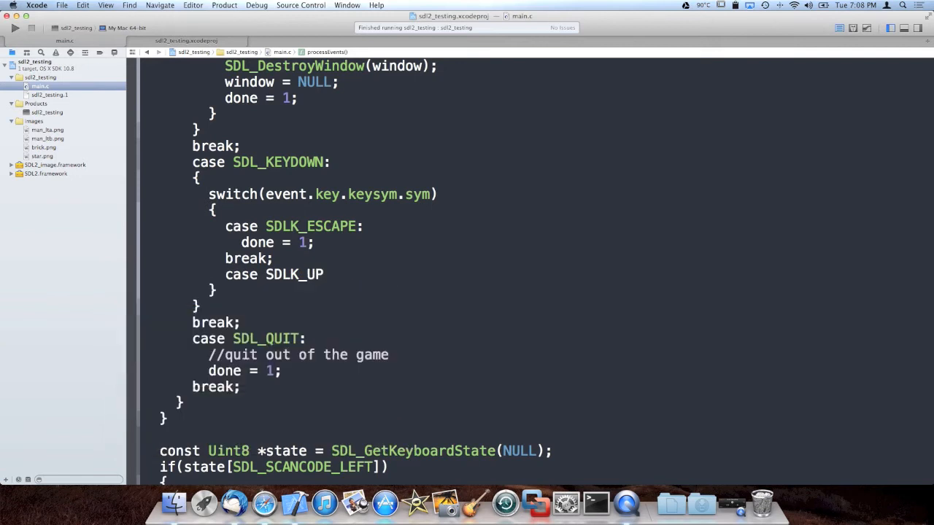
type("break;")
type("if(!man")
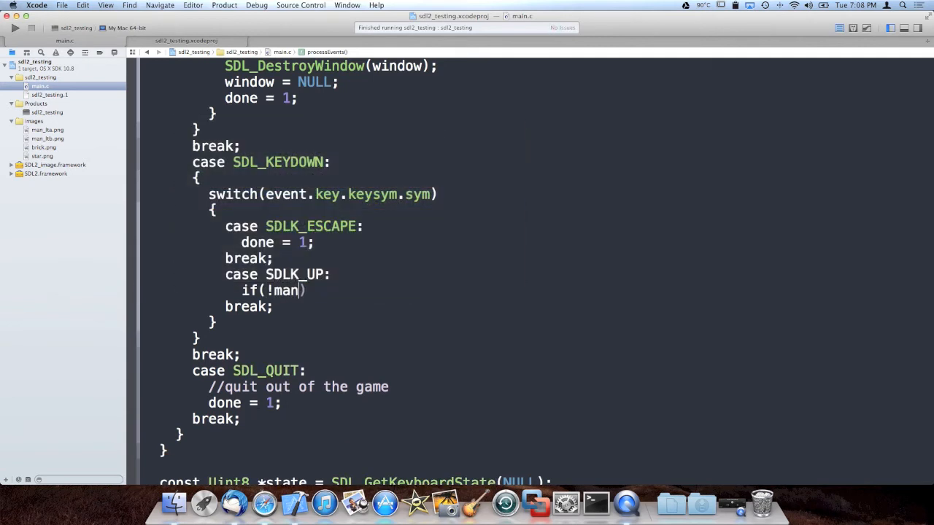
type("game->")
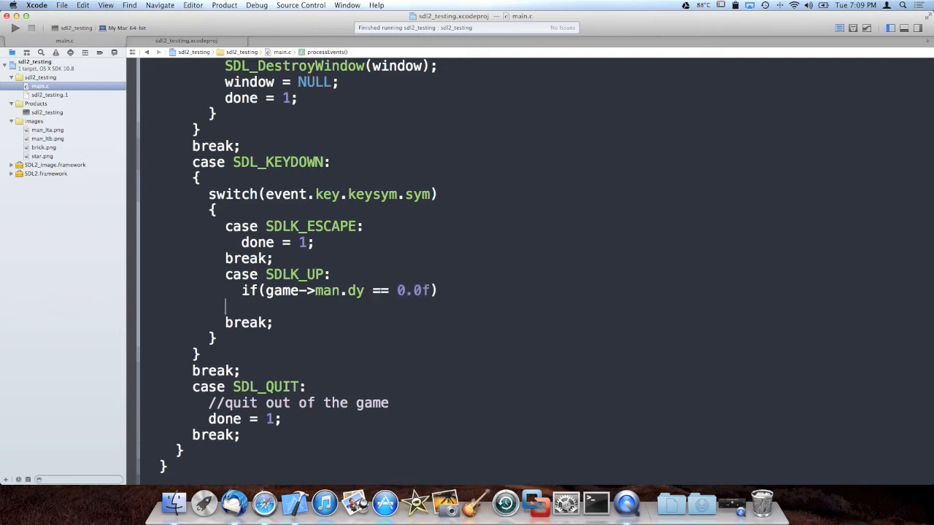
type("{")
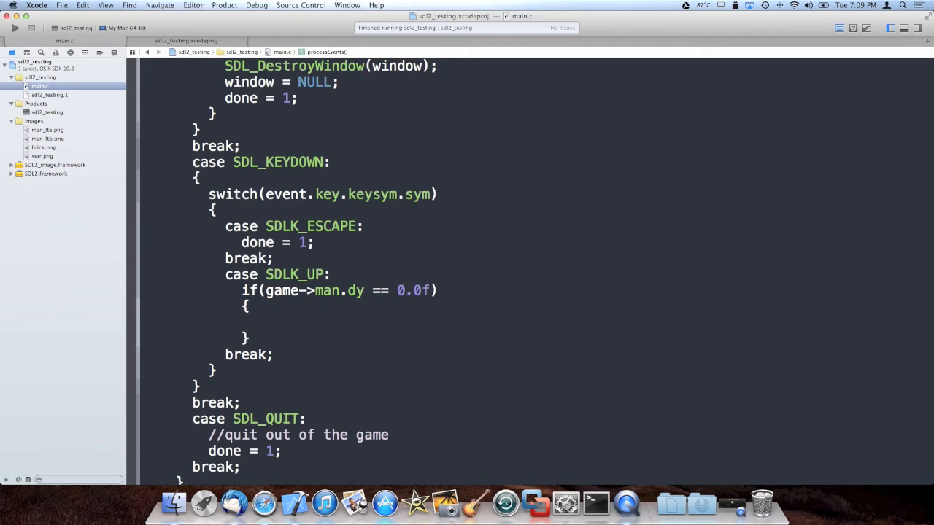
type("game->man.dy = -")
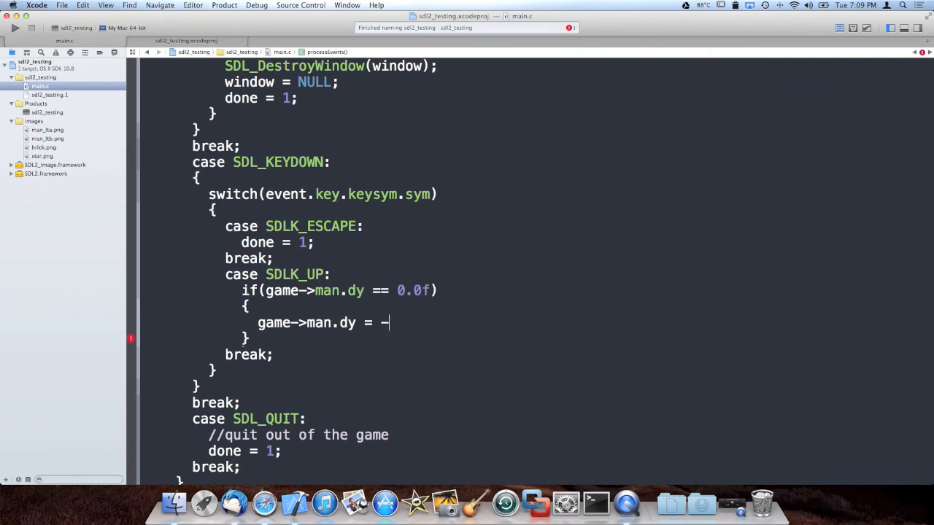
type("5;")
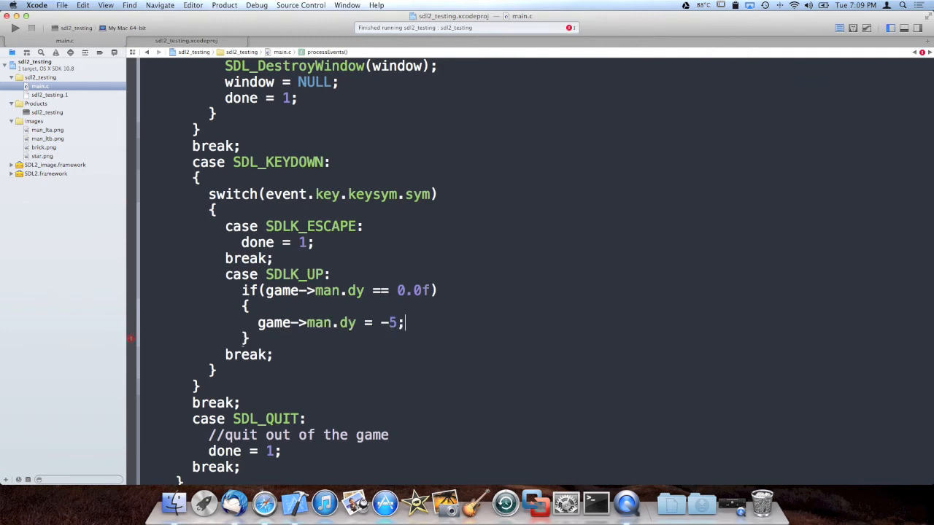
left_click(8, 40)
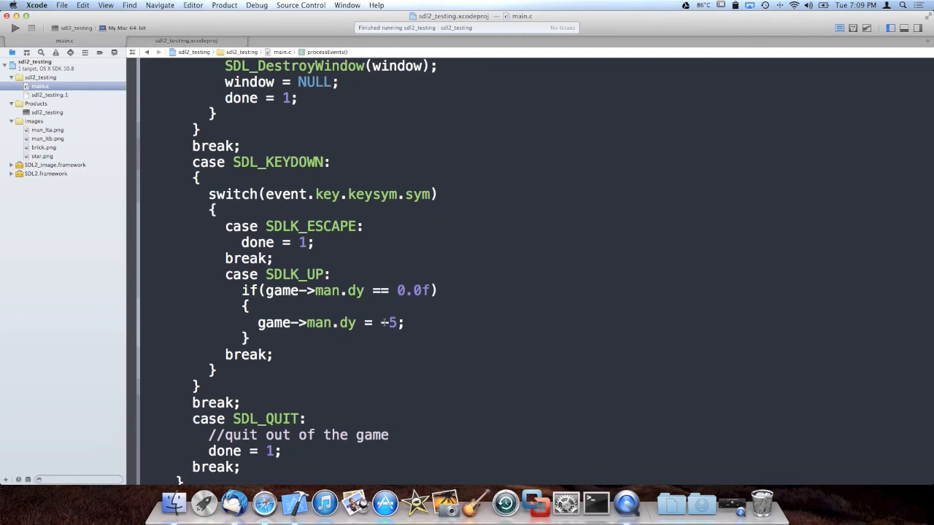
left_click(10, 30)
type("#define G")
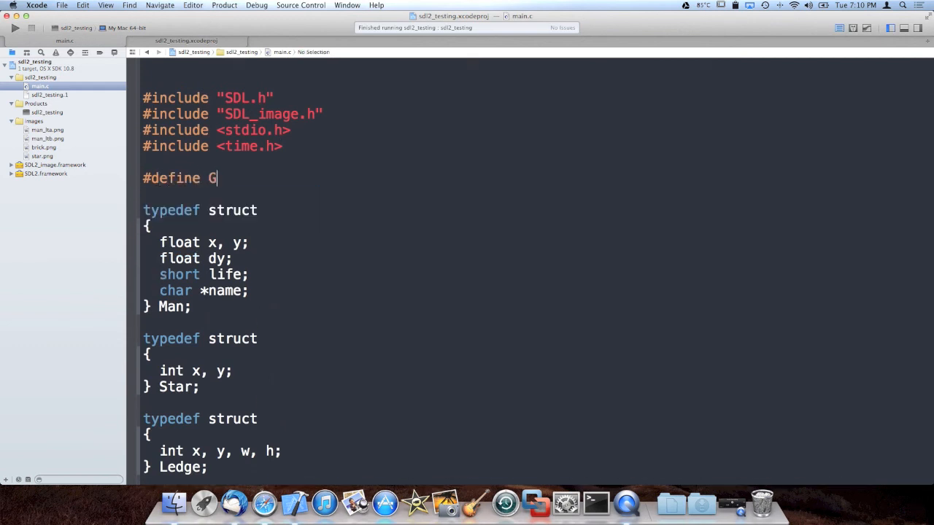
- Define GRAVITY as 0.02f below the includes
type("RAVIT")
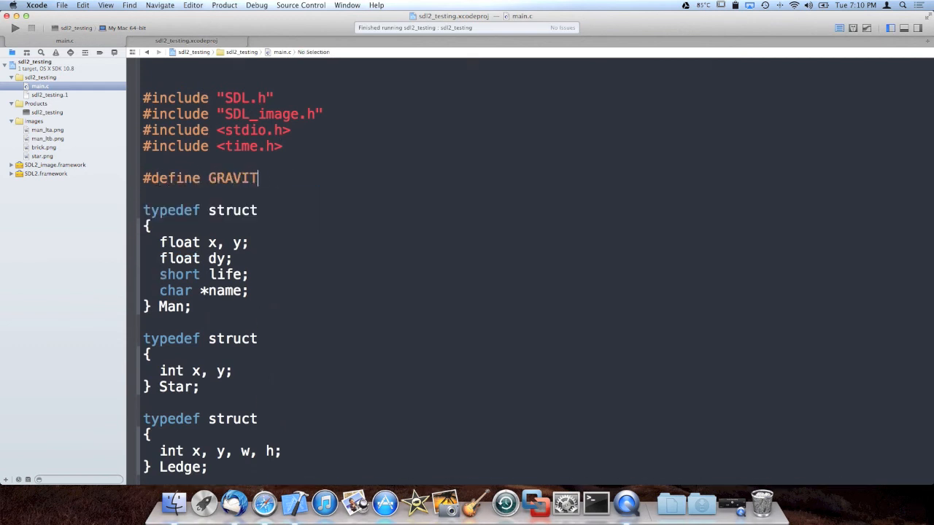
type("Y")
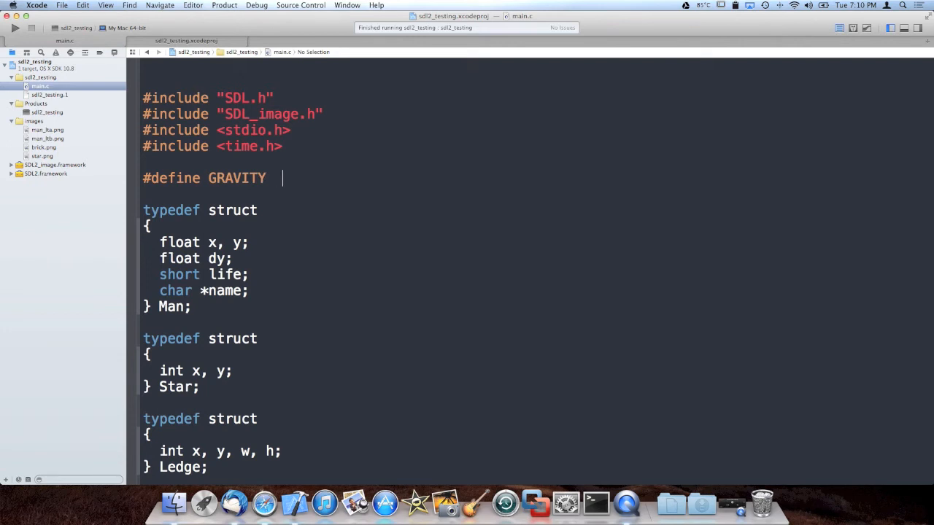
type("0.02")
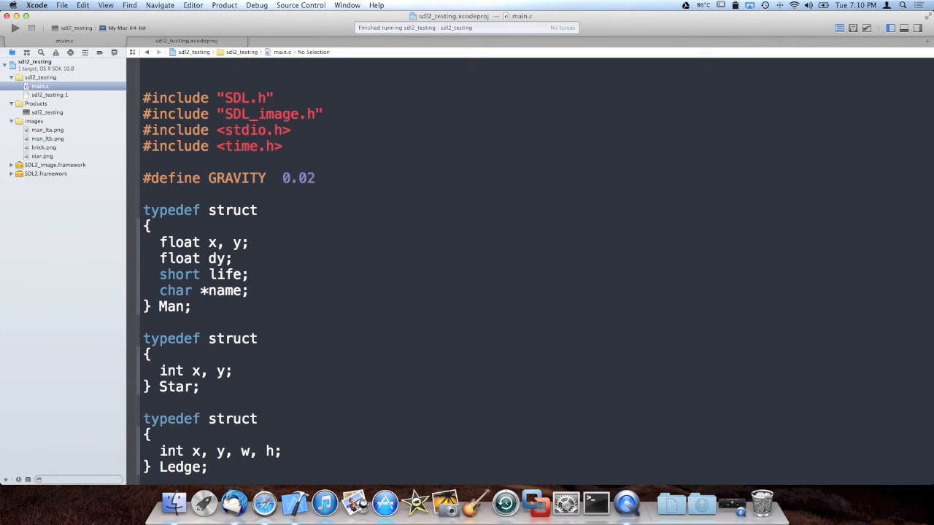
type("f")
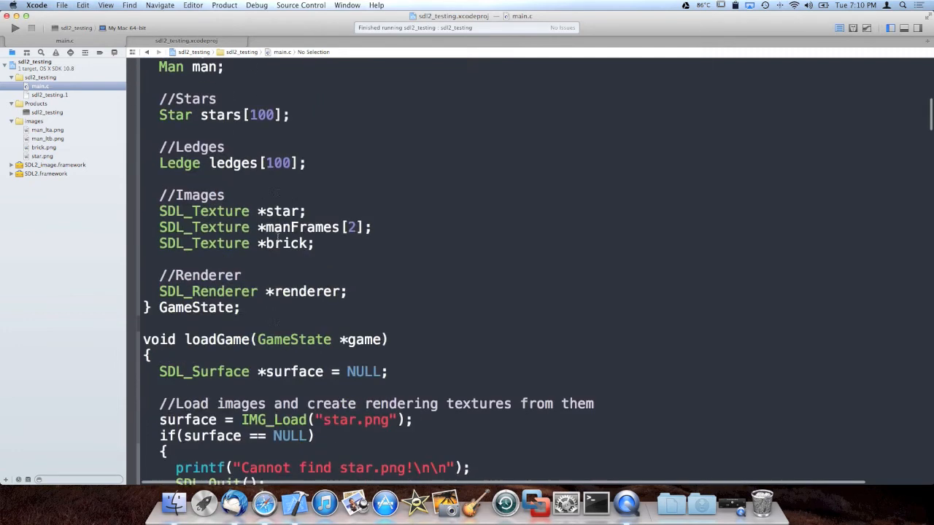
- Add man->dy += GRAVITY; inside process()
scroll("down", 3)
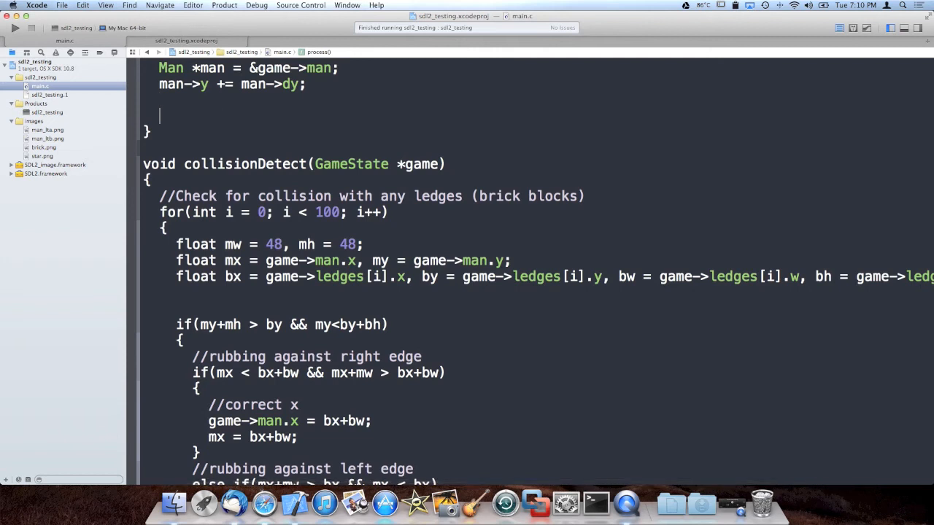
type("man->dy +=")
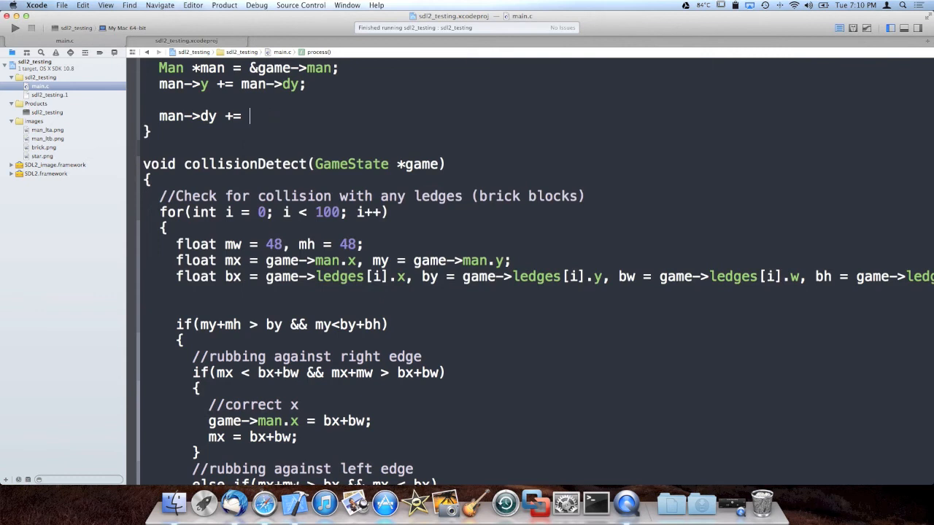
type("GRAVITY;")
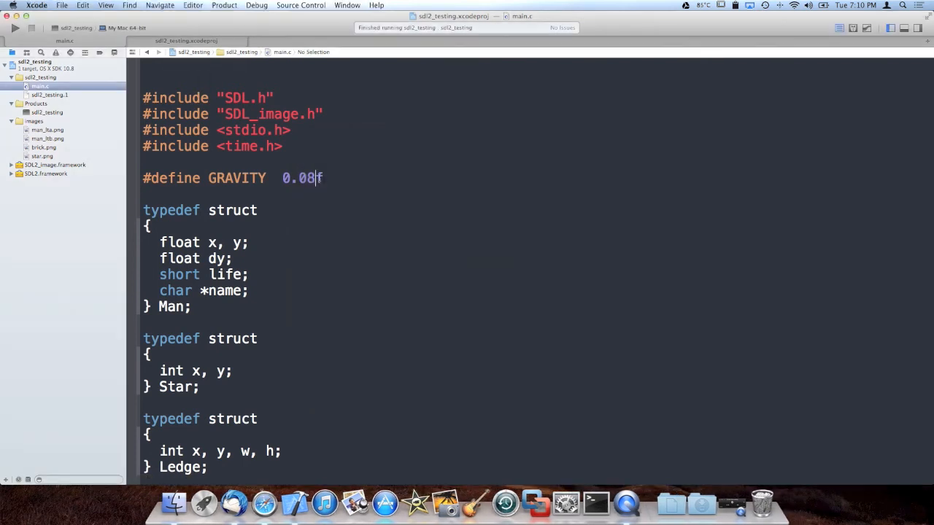
- Try GRAVITY at 0.08f and 0.32f, test-run the game, then settle on 0.35f
left_click(10, 28)
type("32")
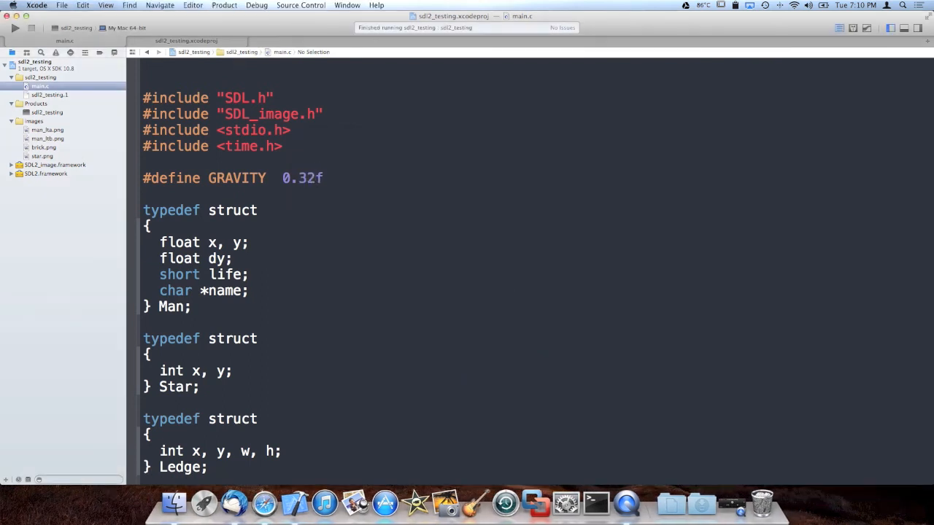
left_click(9, 38)
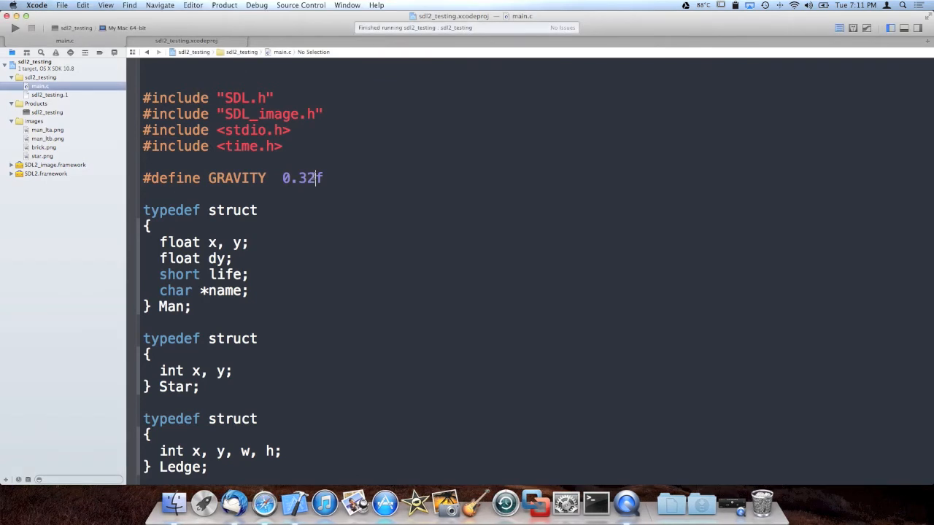
left_click(13, 29)
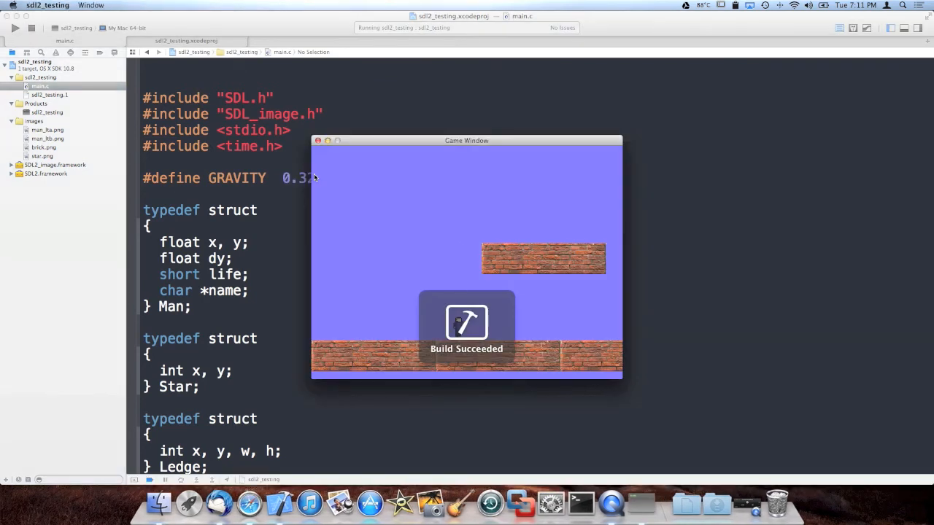
left_click(318, 140)
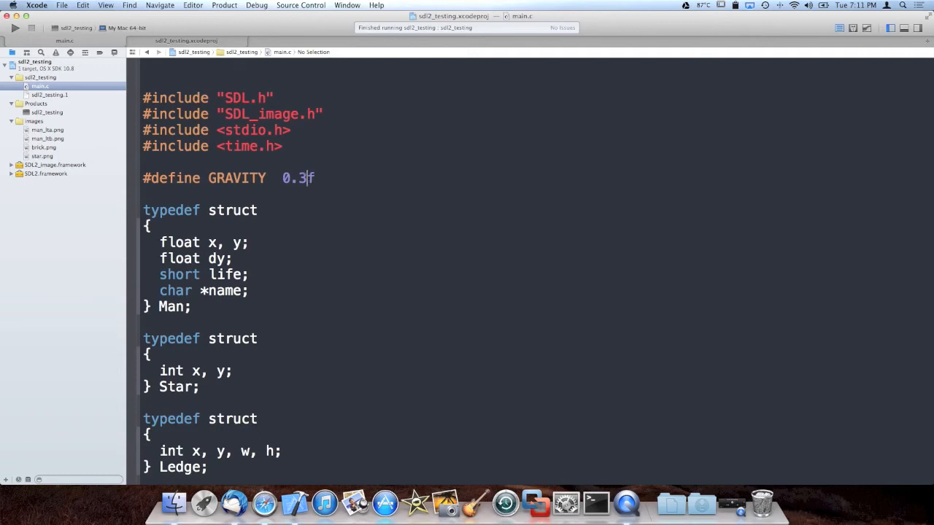
type("5")
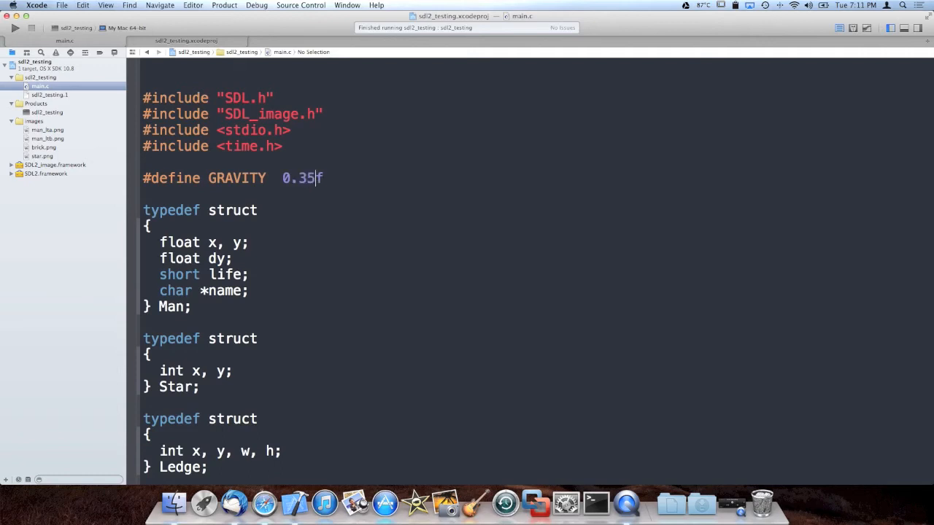
left_click(10, 38)
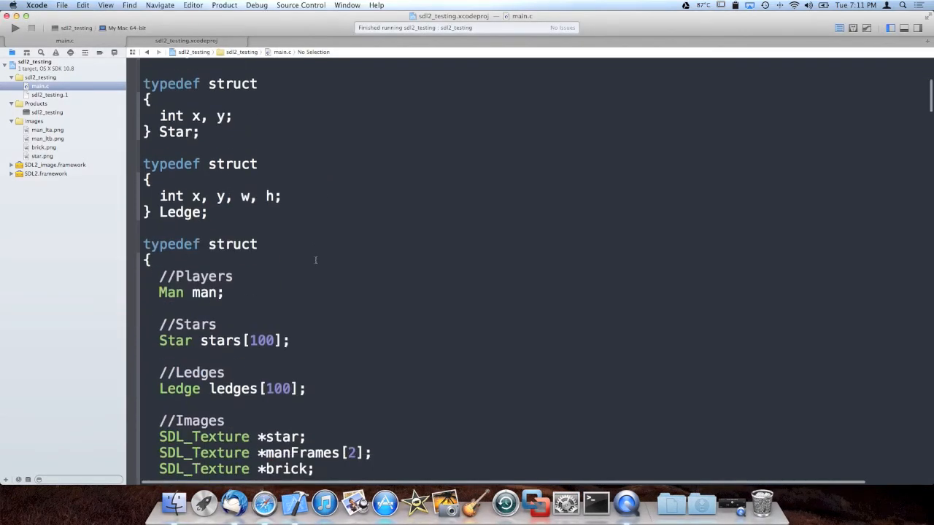
- Scroll down to the SDLK_UP case in processEvents to raise the jump dy from -5 to -15
scroll("down", 3)
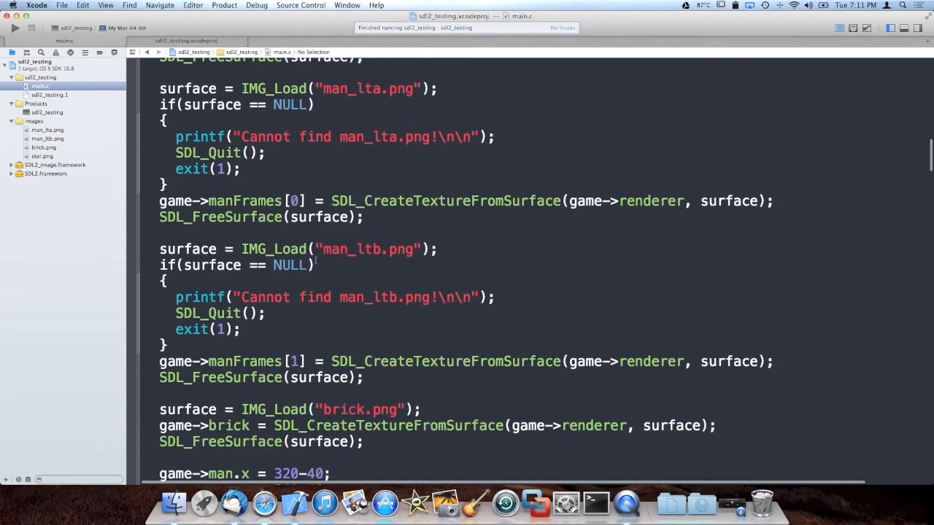
scroll("down", 3)
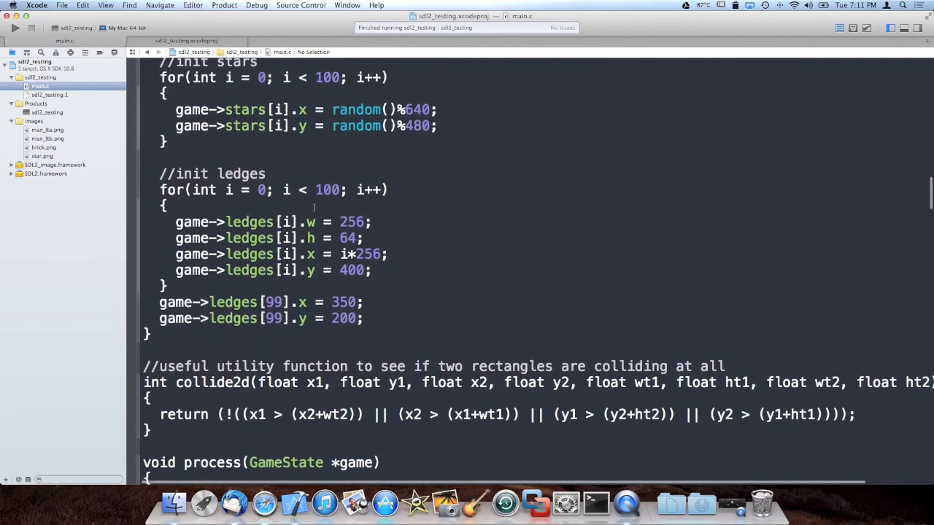
scroll("down", 3)
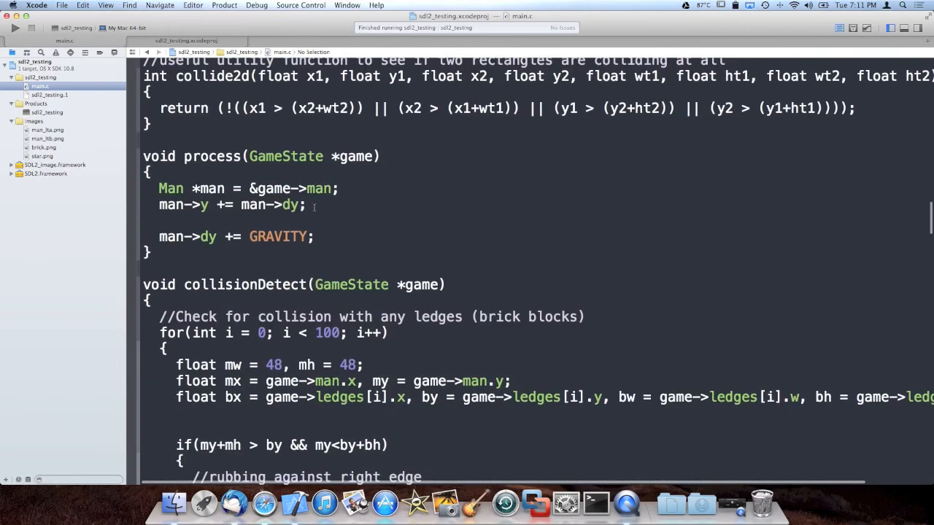
scroll("down", 3)
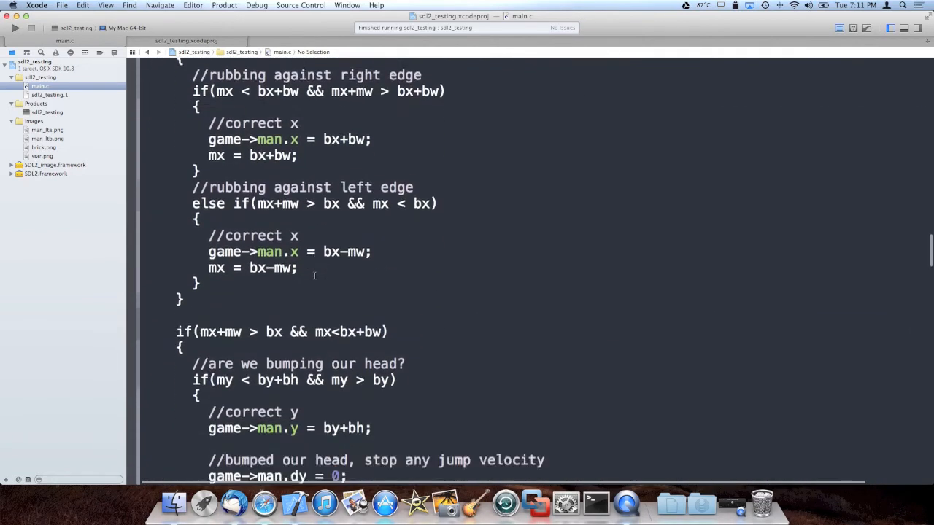
scroll("down", 3)
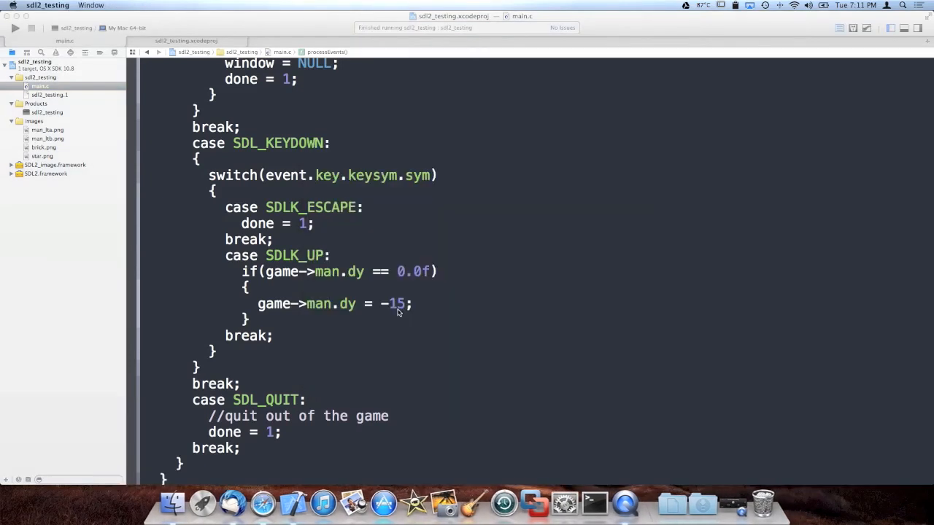
- Add printf("%g\n", game->man.dy); at the top of the SDLK_UP case
left_click(9, 28)
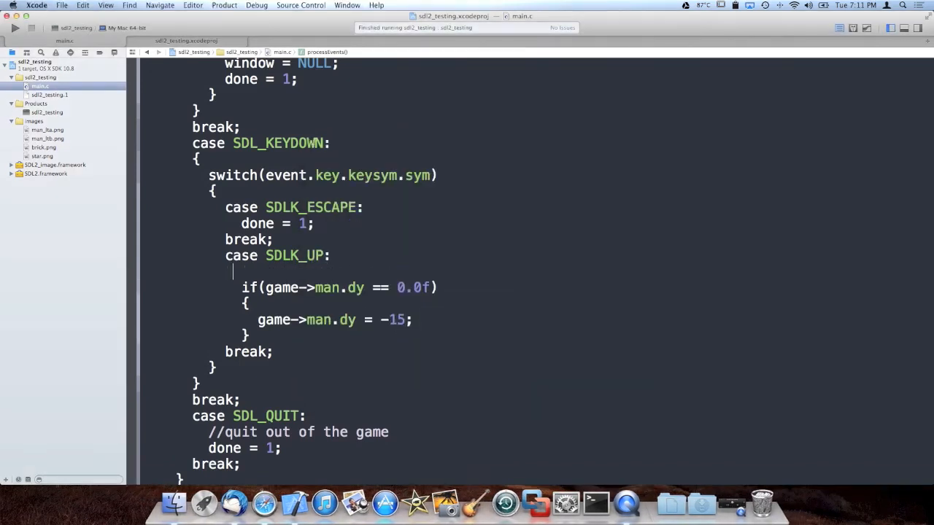
type("printf(\"%d\")")
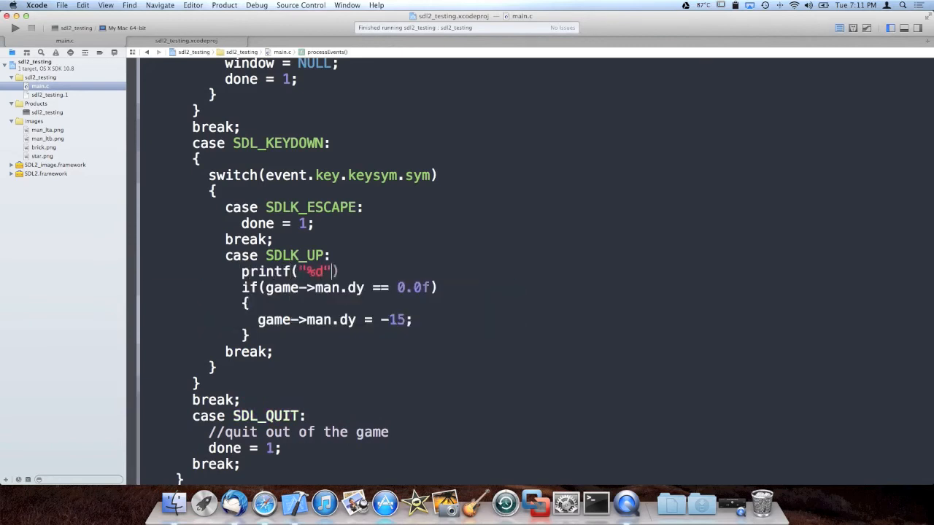
type(", game->man.dy")
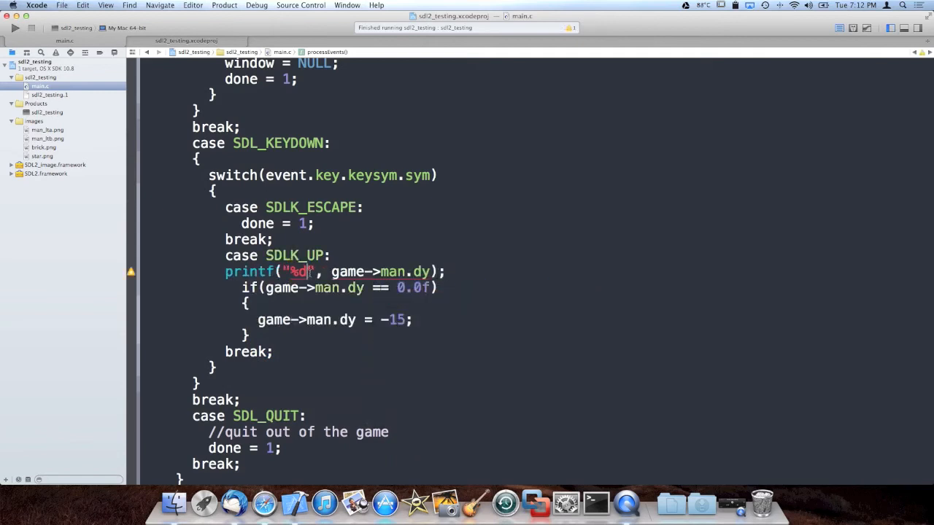
type("g")
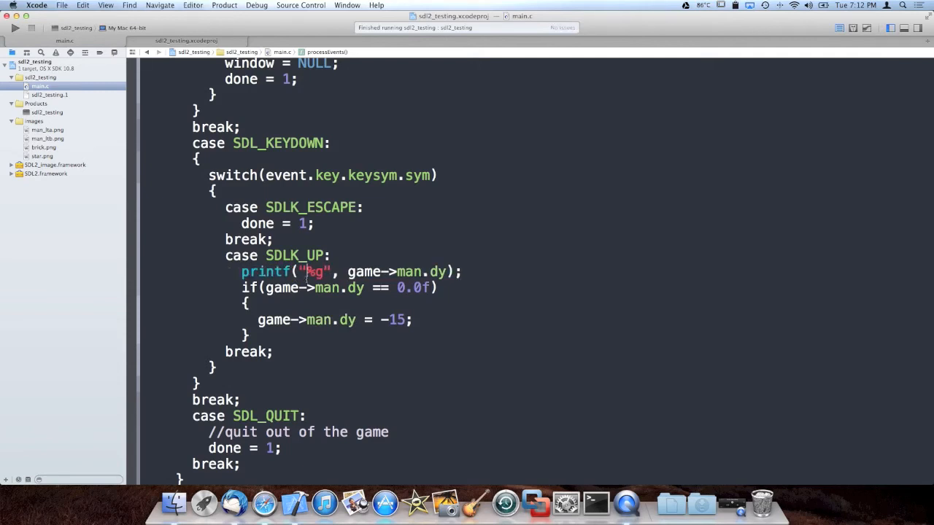
left_click(10, 28)
type("\\n")
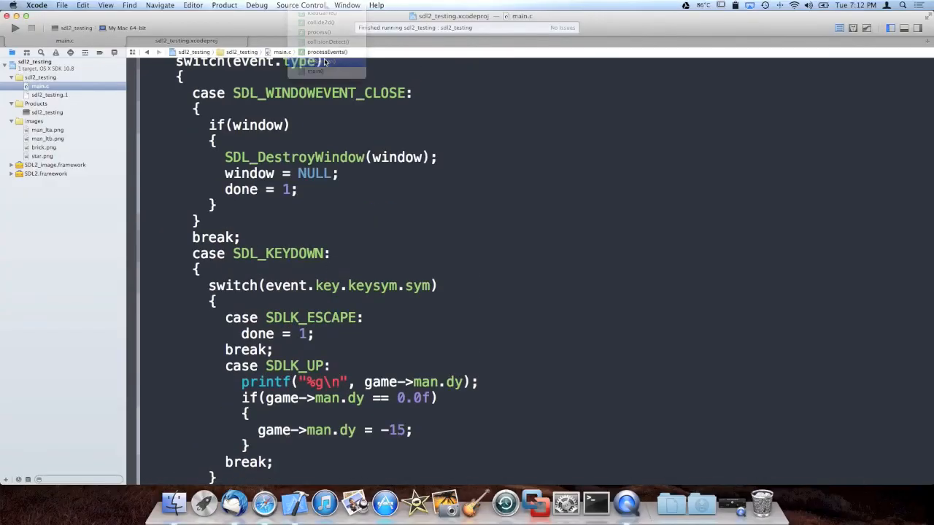
- Jump to main() via the function list and scroll to the typedef struct Man
left_click(323, 52)
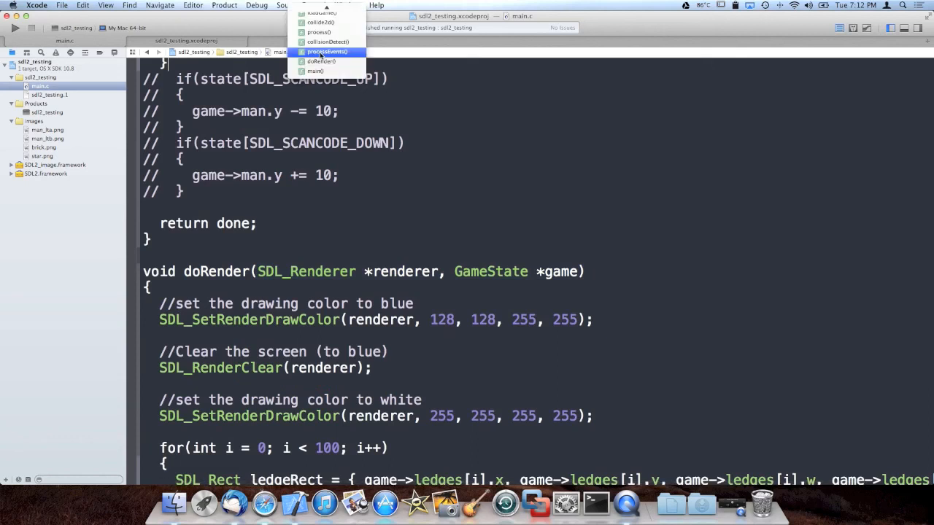
left_click(315, 71)
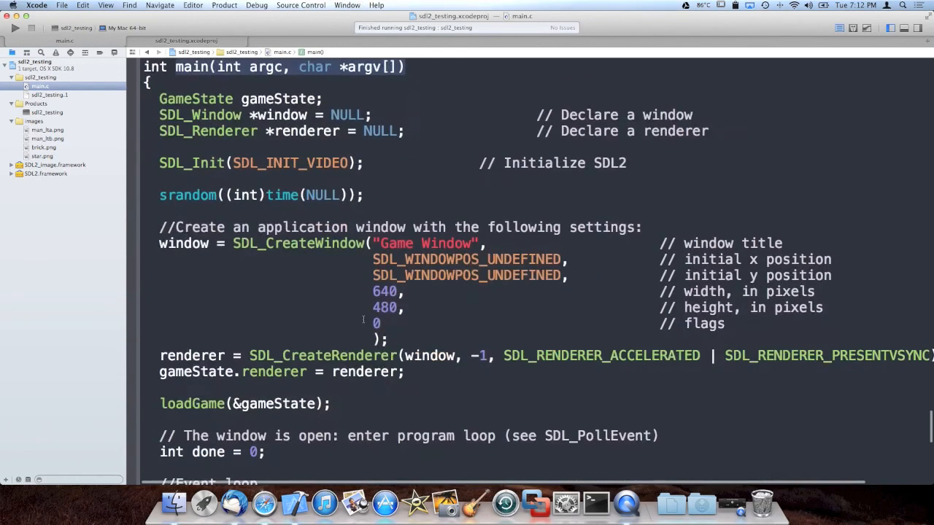
scroll("down", 3)
type("+=")
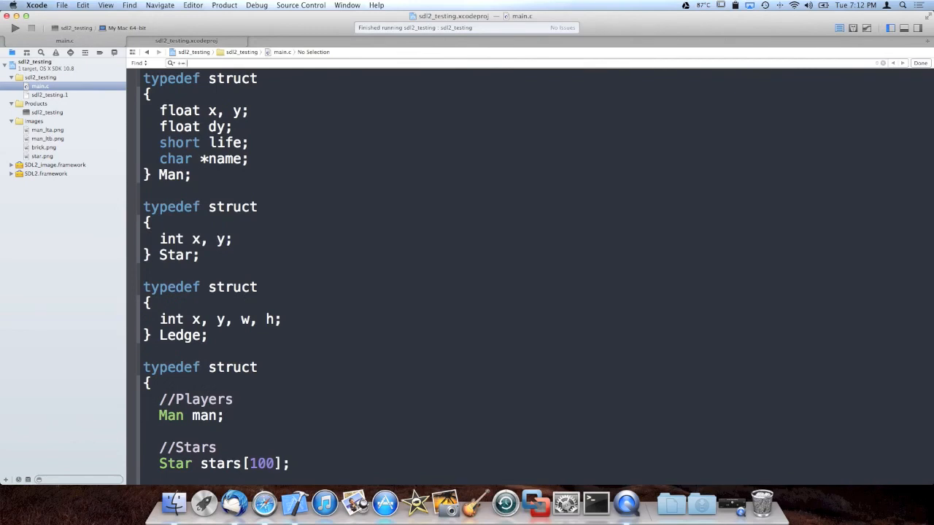
scroll("down", 3)
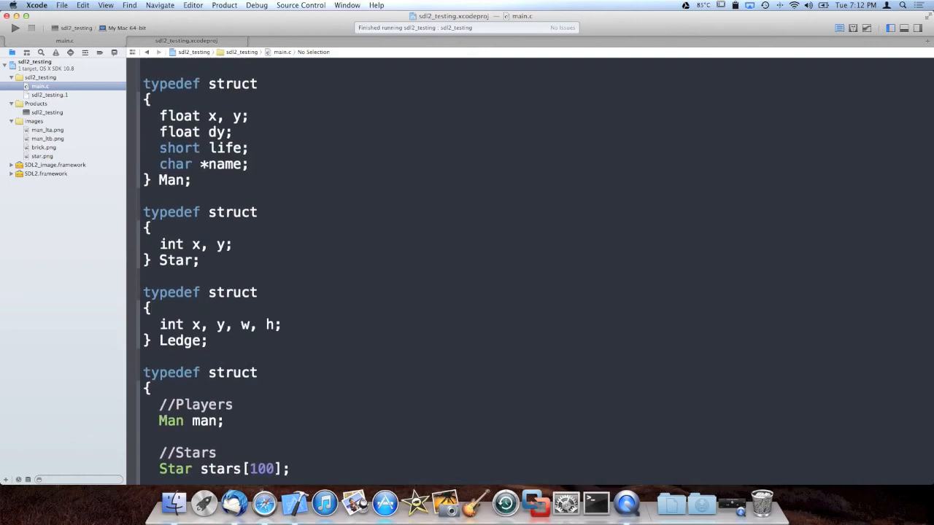
- Add an int onLedge; field to the Man struct, then scroll to the collision code
type("int o")
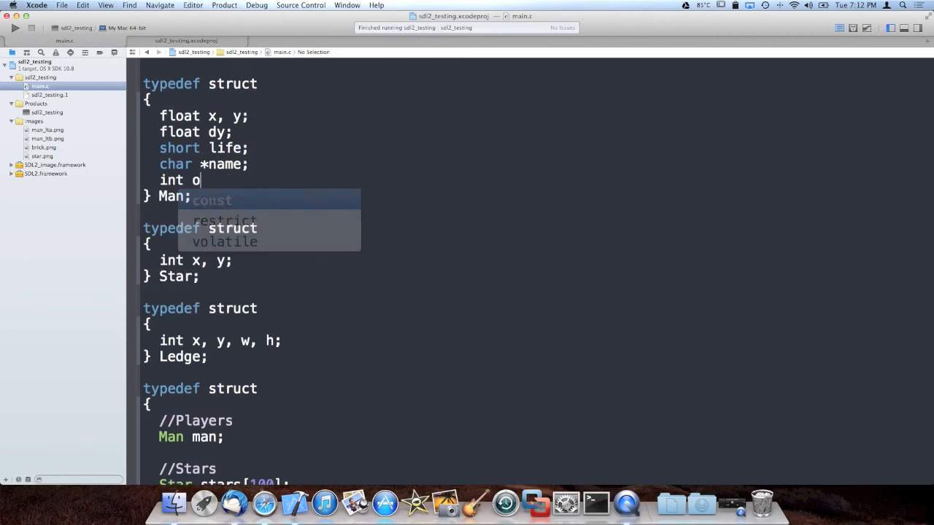
type("nLedge;")
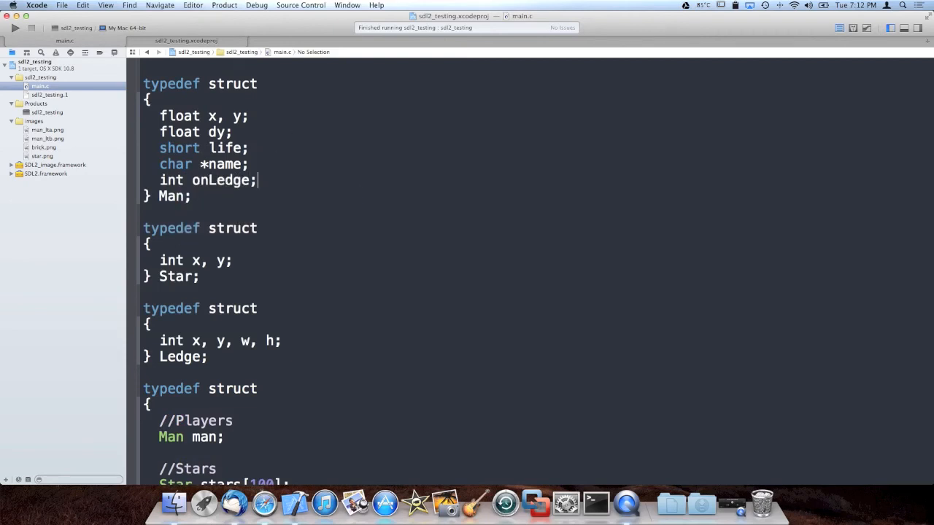
scroll("down", 3)
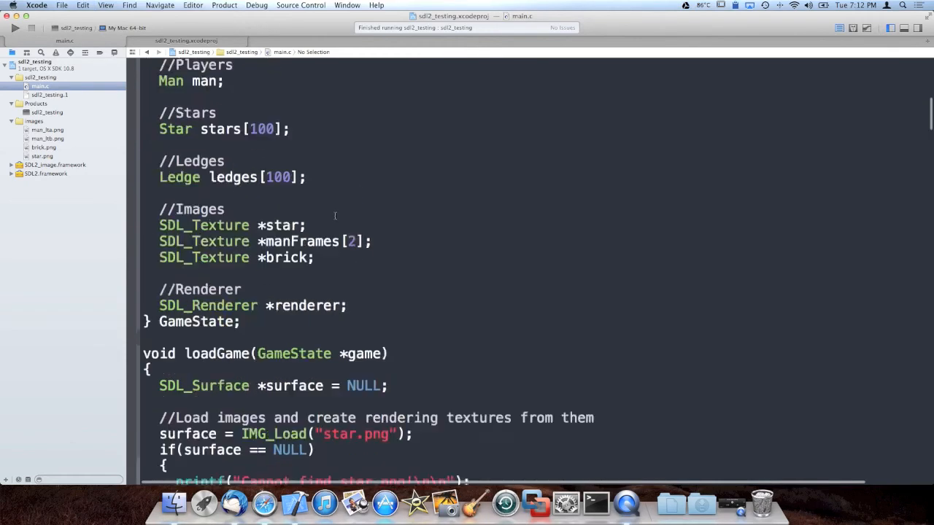
scroll("down", 3)
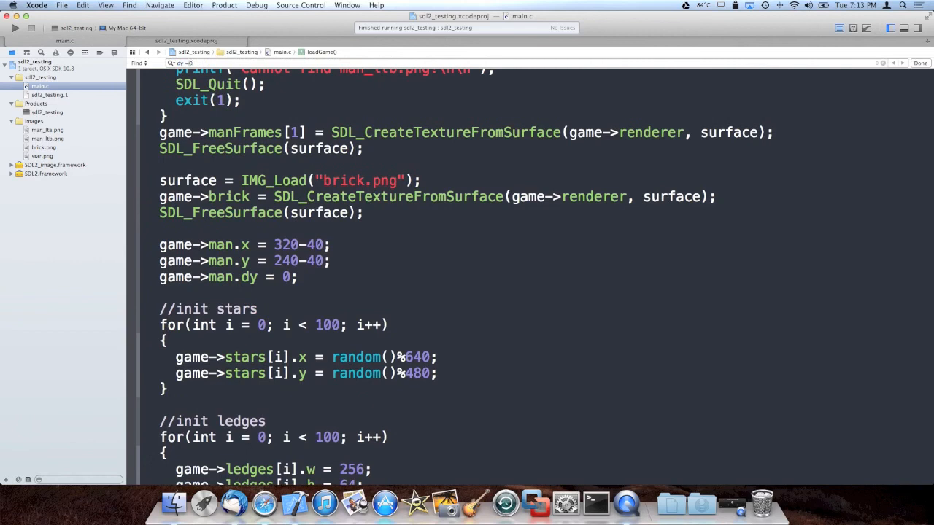
scroll("down", 3)
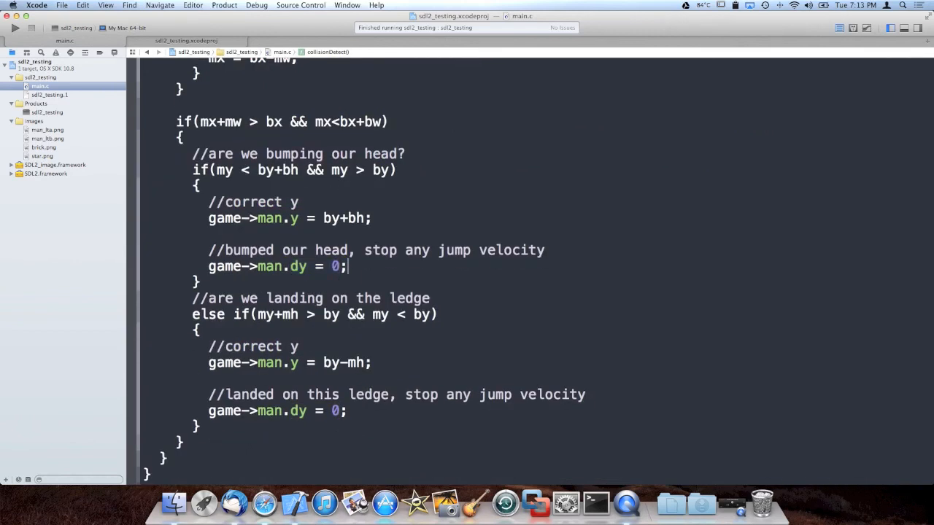
- Set game->man.onLedge = 1; in both ledge collision branches
type("game->man.onLedge")
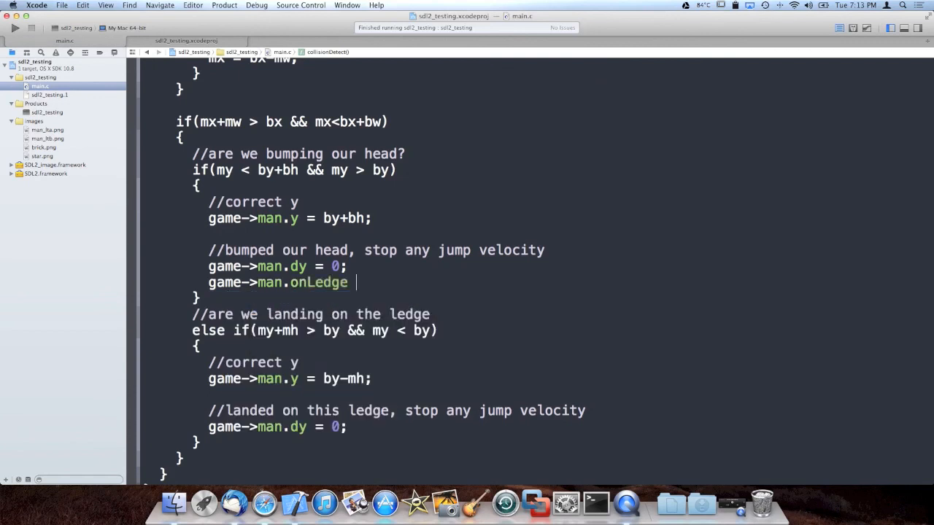
type("= 1;")
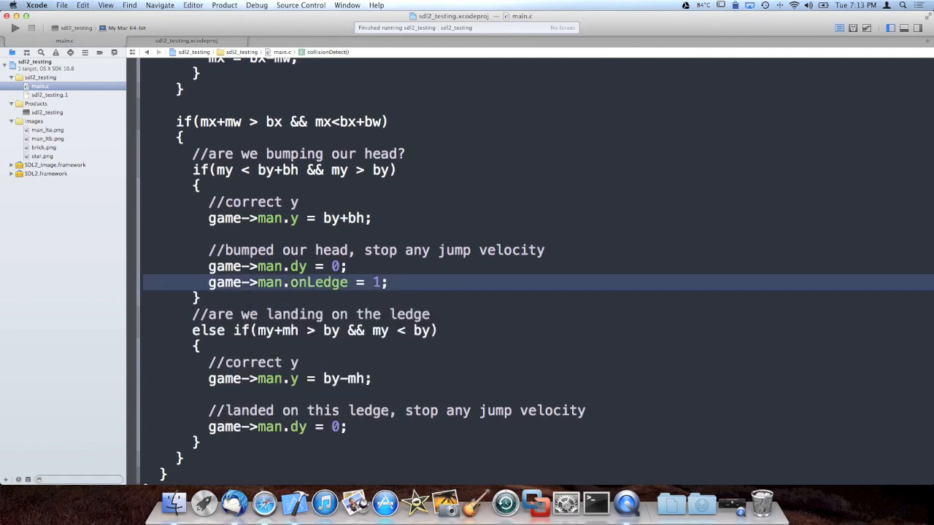
type("game->man.onLedge = 1;")
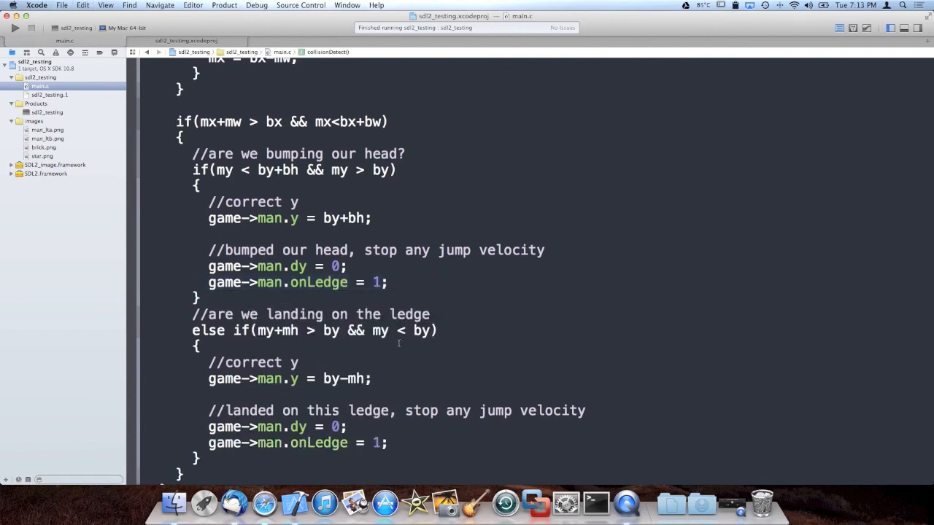
key("cmd+f")
type("game->man.onLedge =")
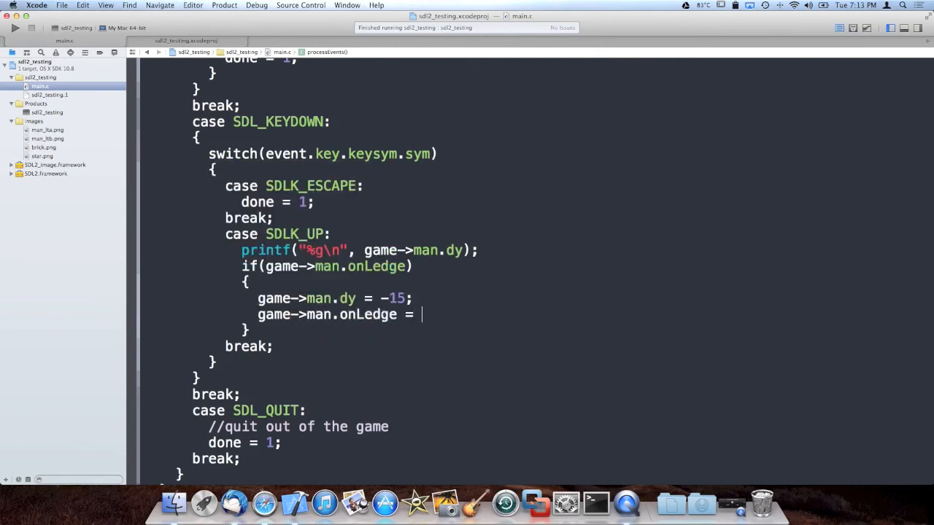
- Reset onLedge to 0 on jump and initialize game->man.onLedge = 0; in loadGame
type("0;")
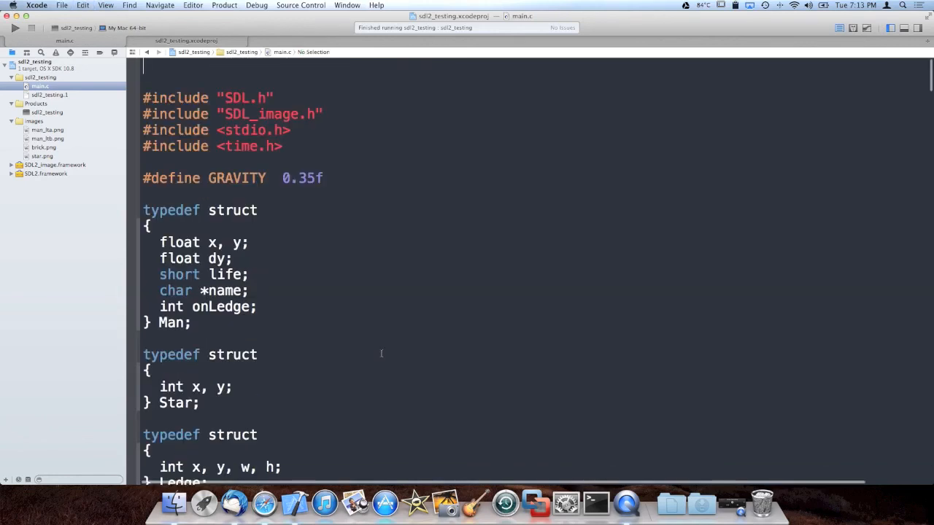
scroll("down", 3)
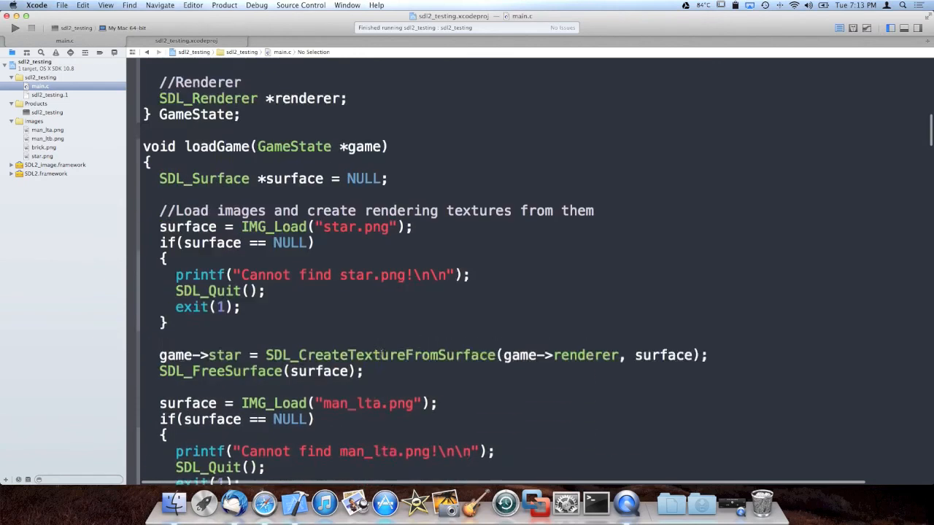
scroll("down", 3)
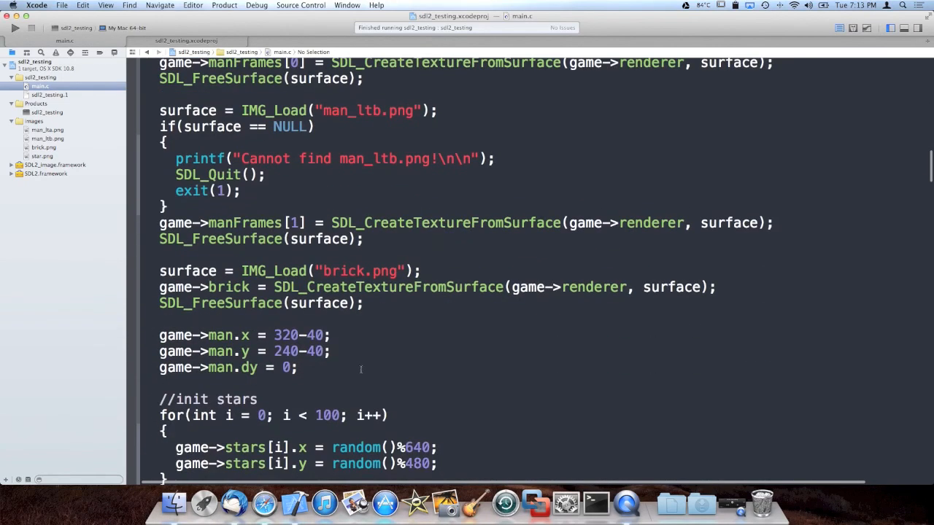
type("game->man.onLedge = 0;")
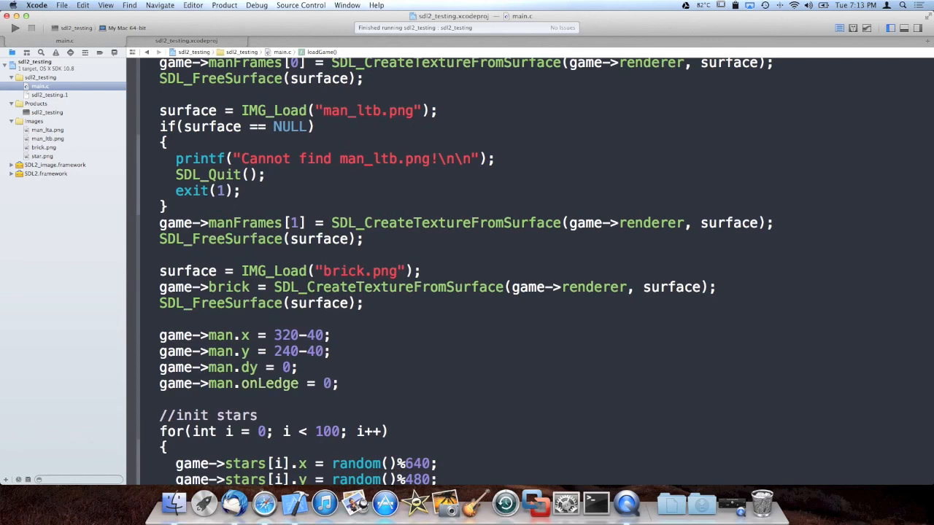
left_click(10, 40)
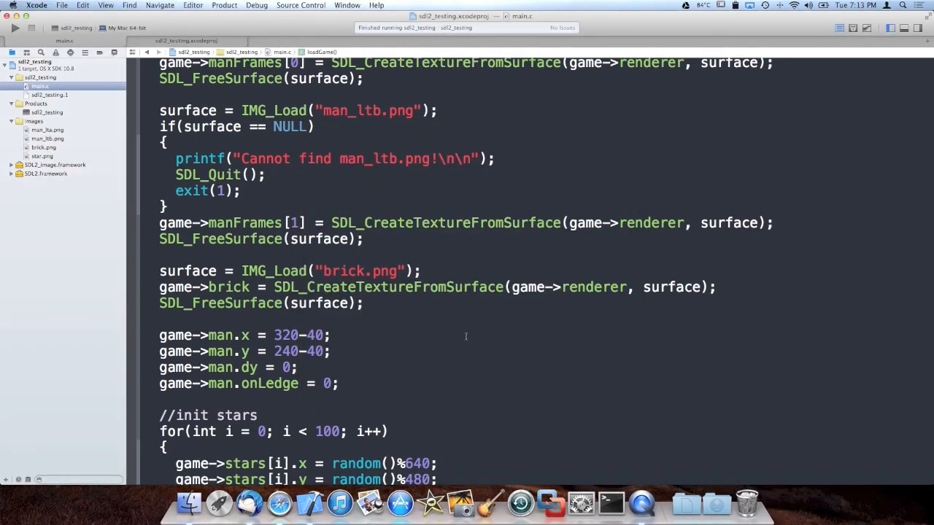
- Scroll down to the SDLK_UP handler to change the jump dy from -15 to -5
scroll("down", 3)
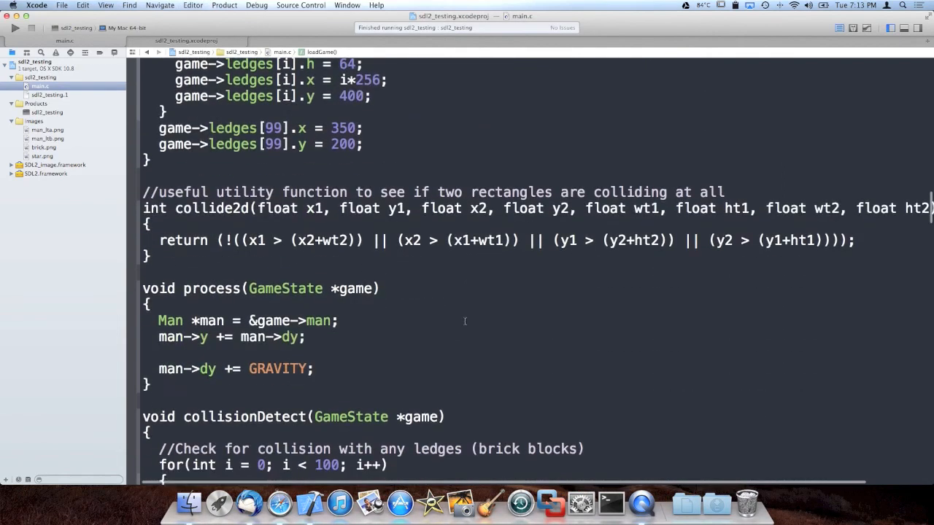
scroll("down", 3)
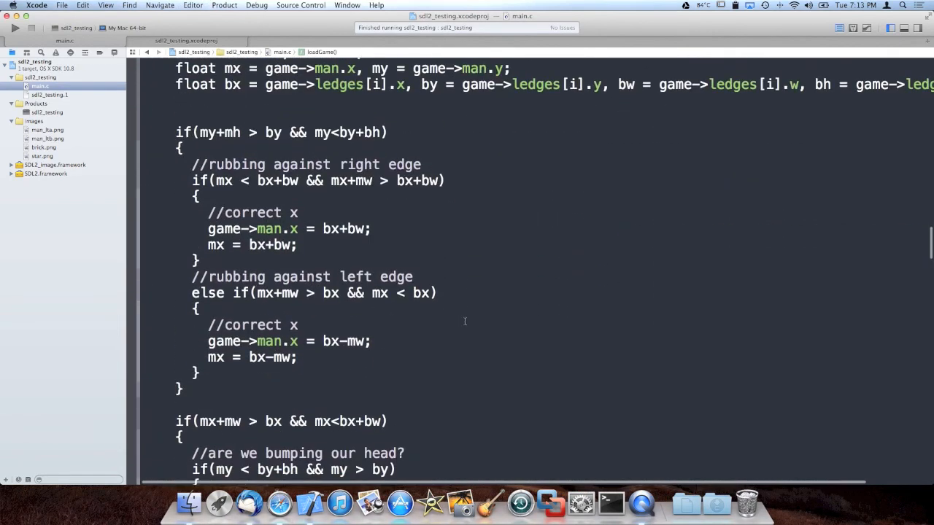
scroll("down", 3)
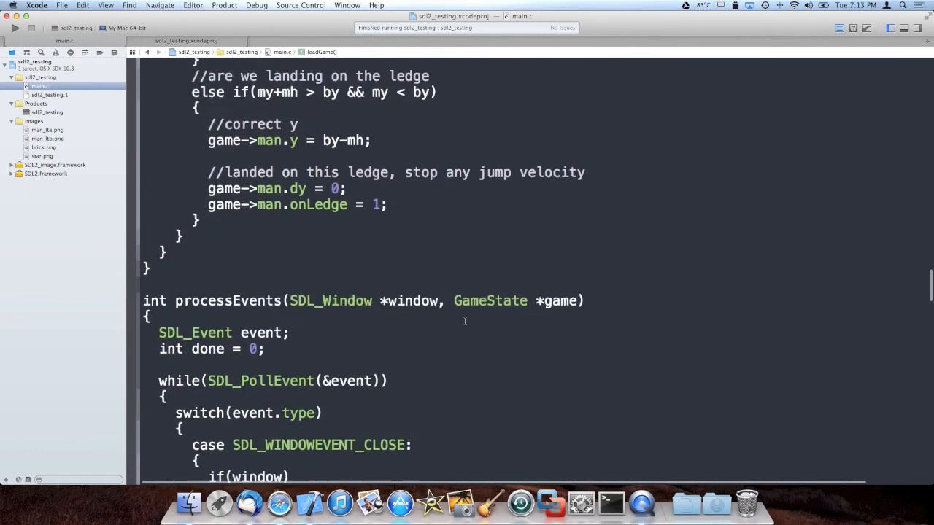
scroll("down", 3)
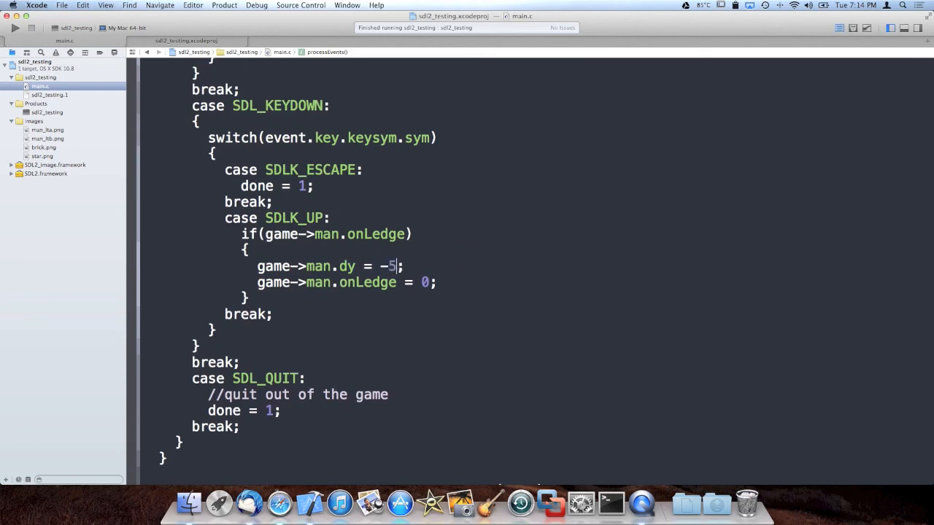
- Change the jump dy to -10 and run the rebuilt game in Game Window
left_click(9, 27)
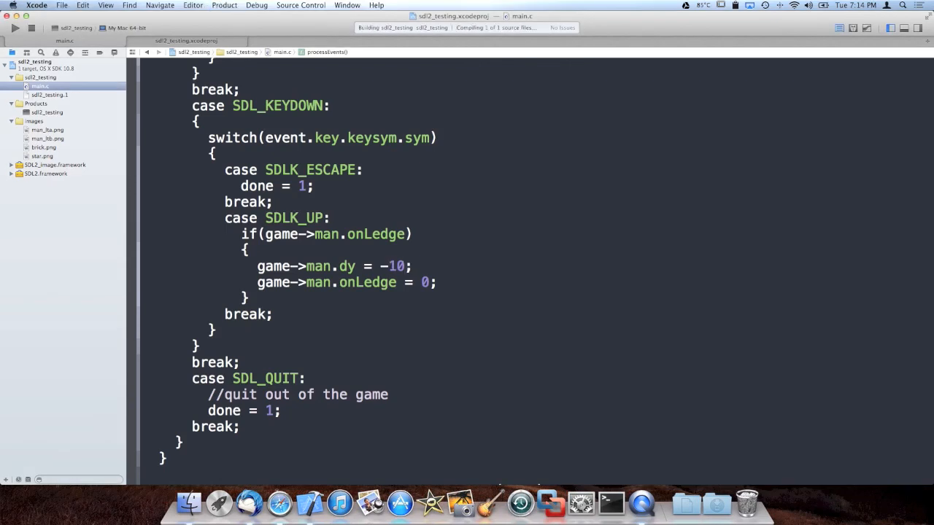
left_click(8, 40)
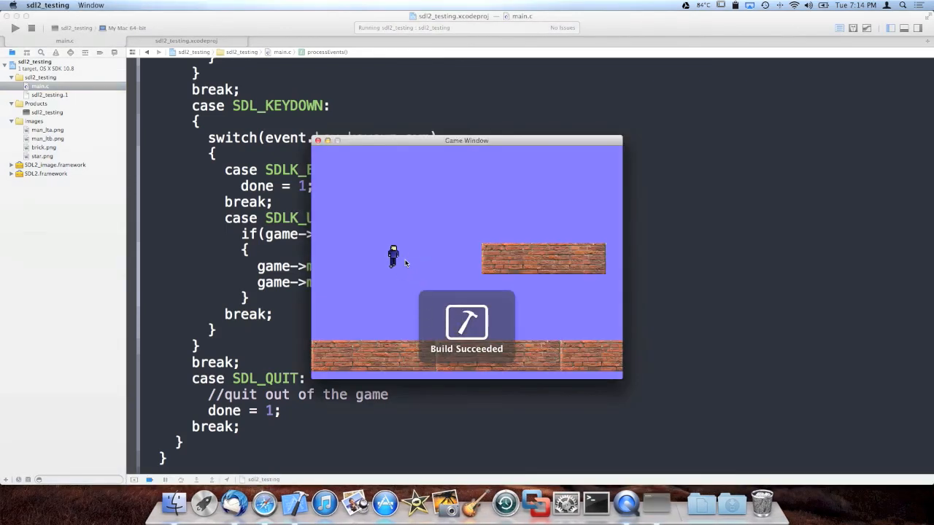